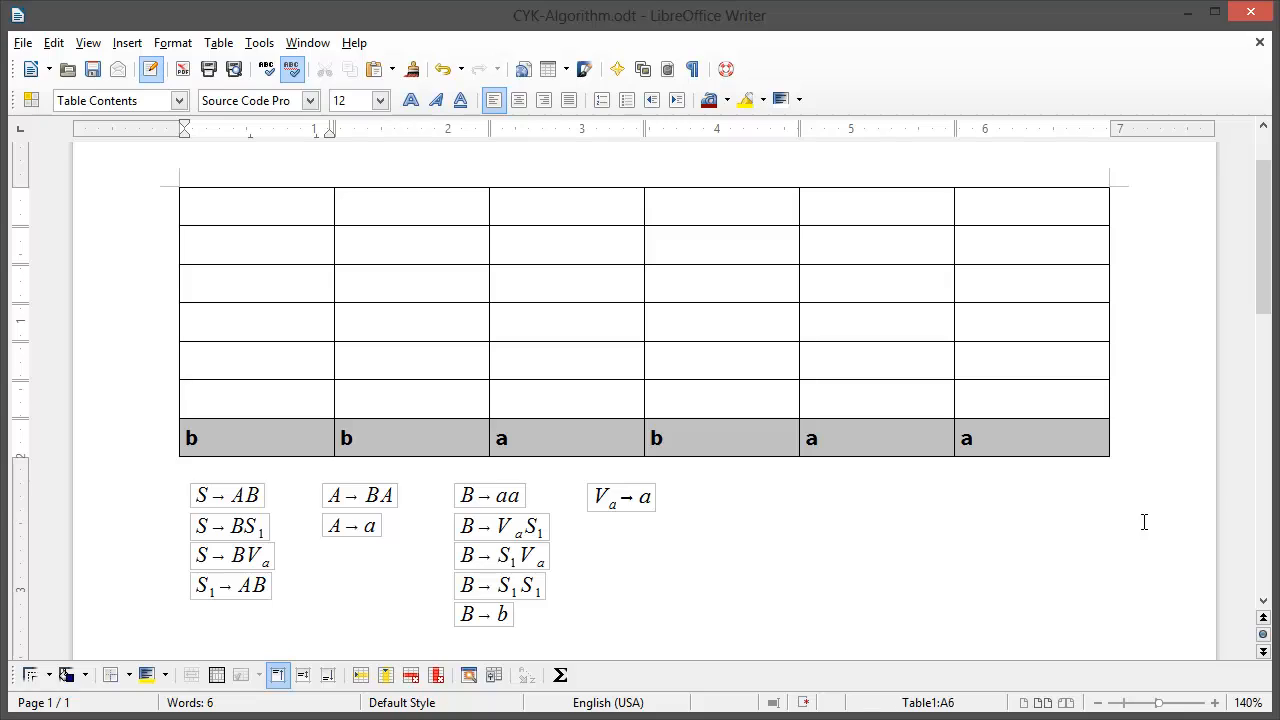
- Highlight the first b and its cell above, then start entering B as the first-row variable
click(256, 398)
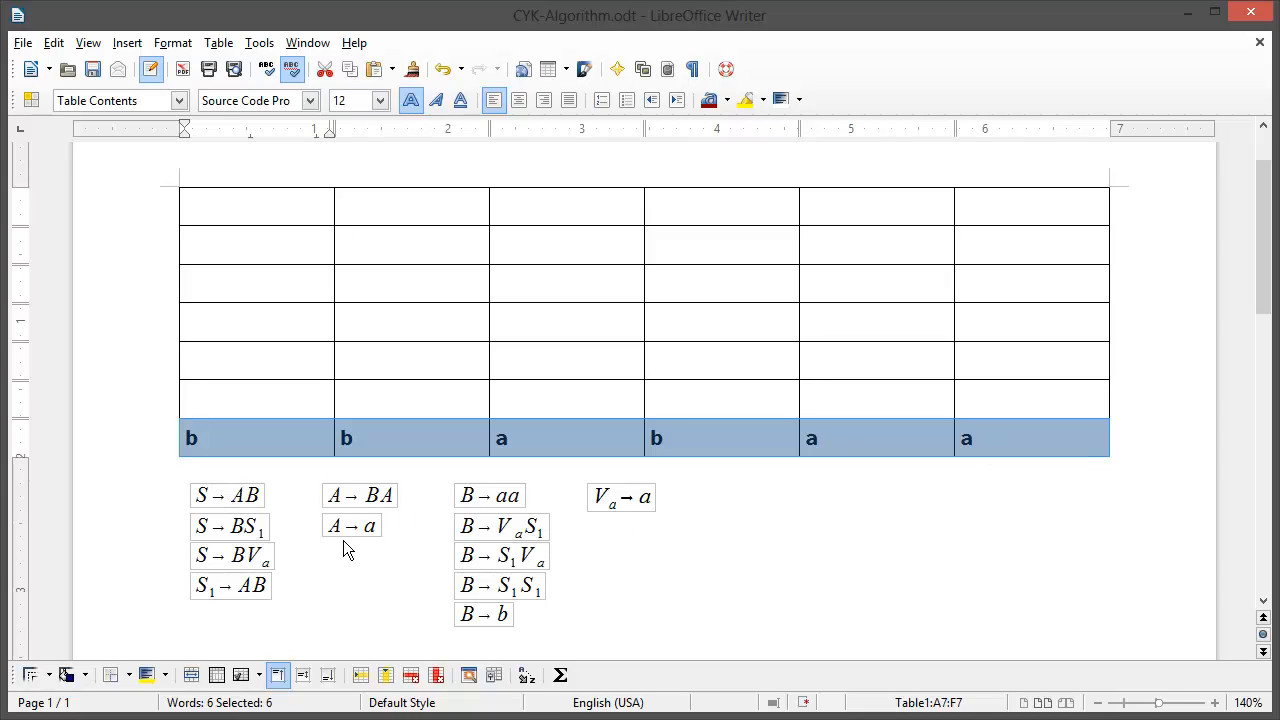
click(256, 398)
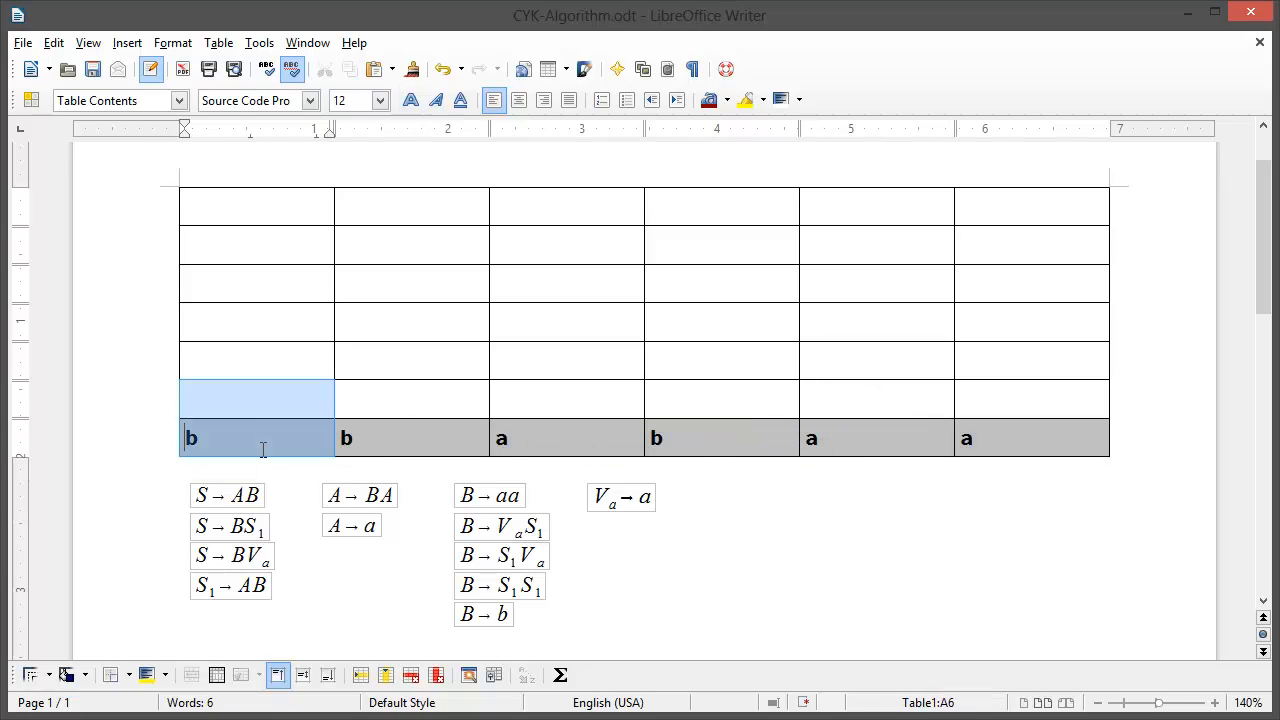
click(566, 436)
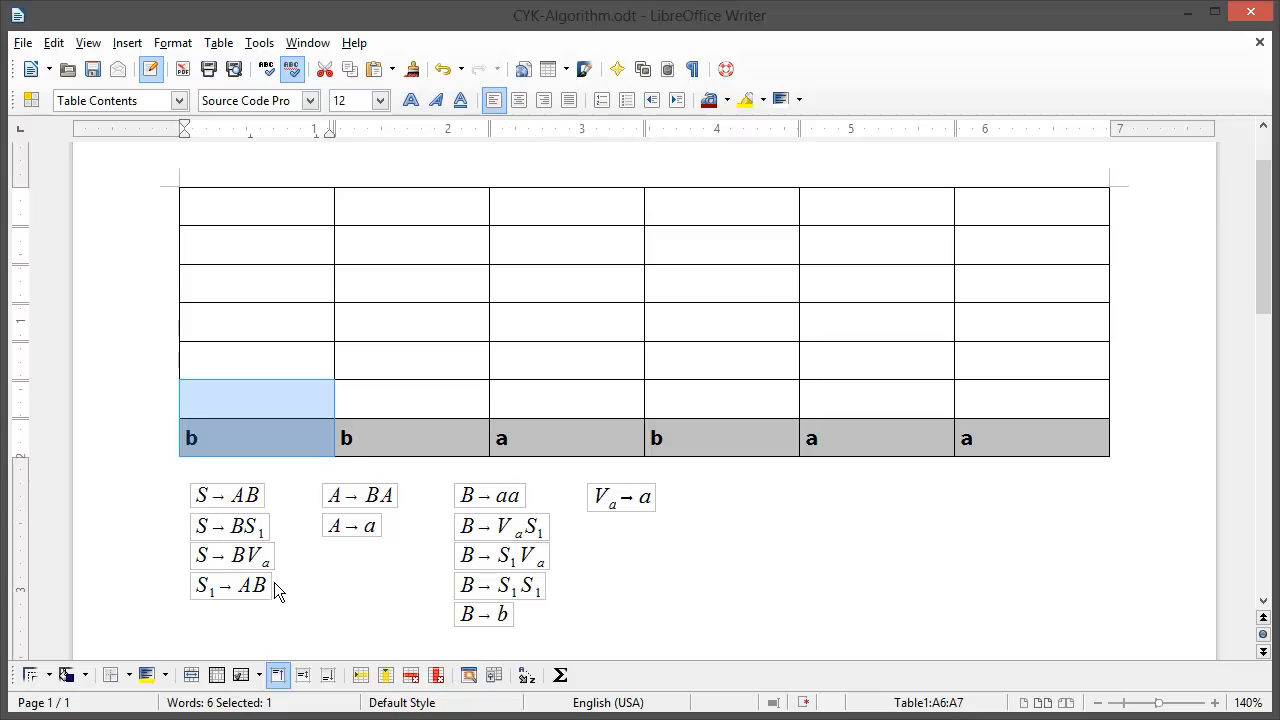
click(378, 580)
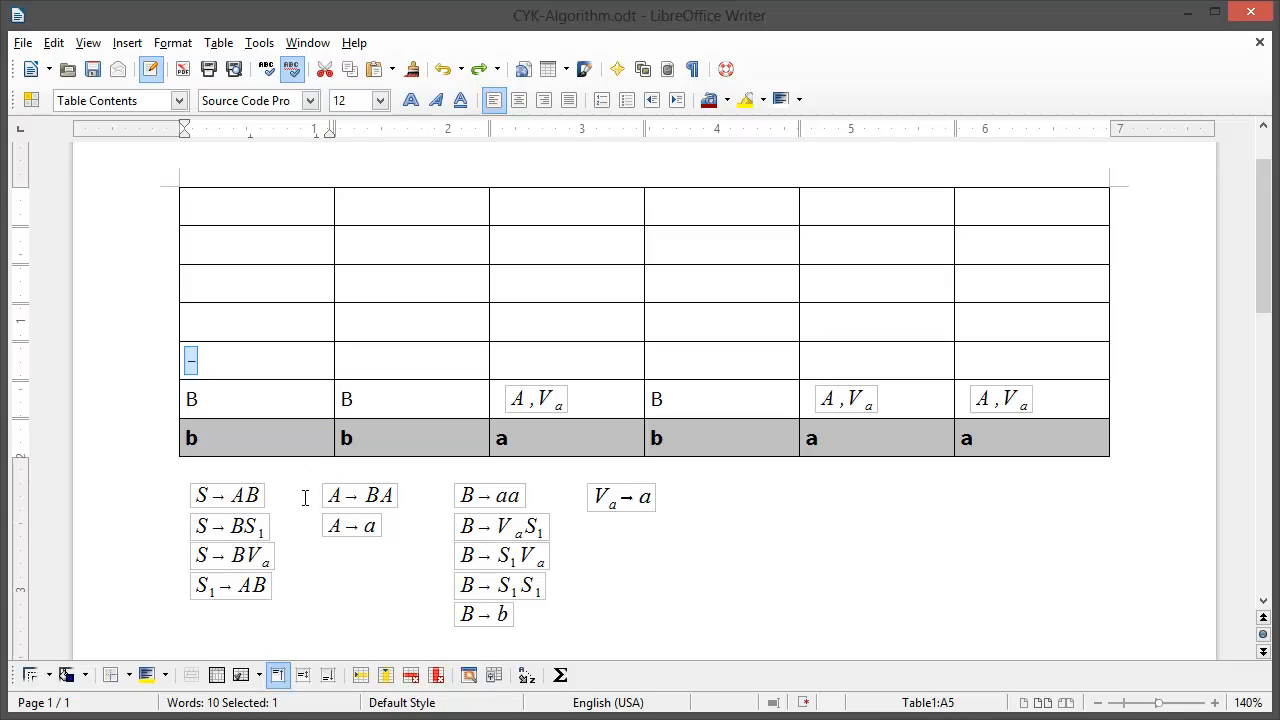
- Compare the first letter pair against rule S → BVₐ to derive the second row's entries
click(410, 360)
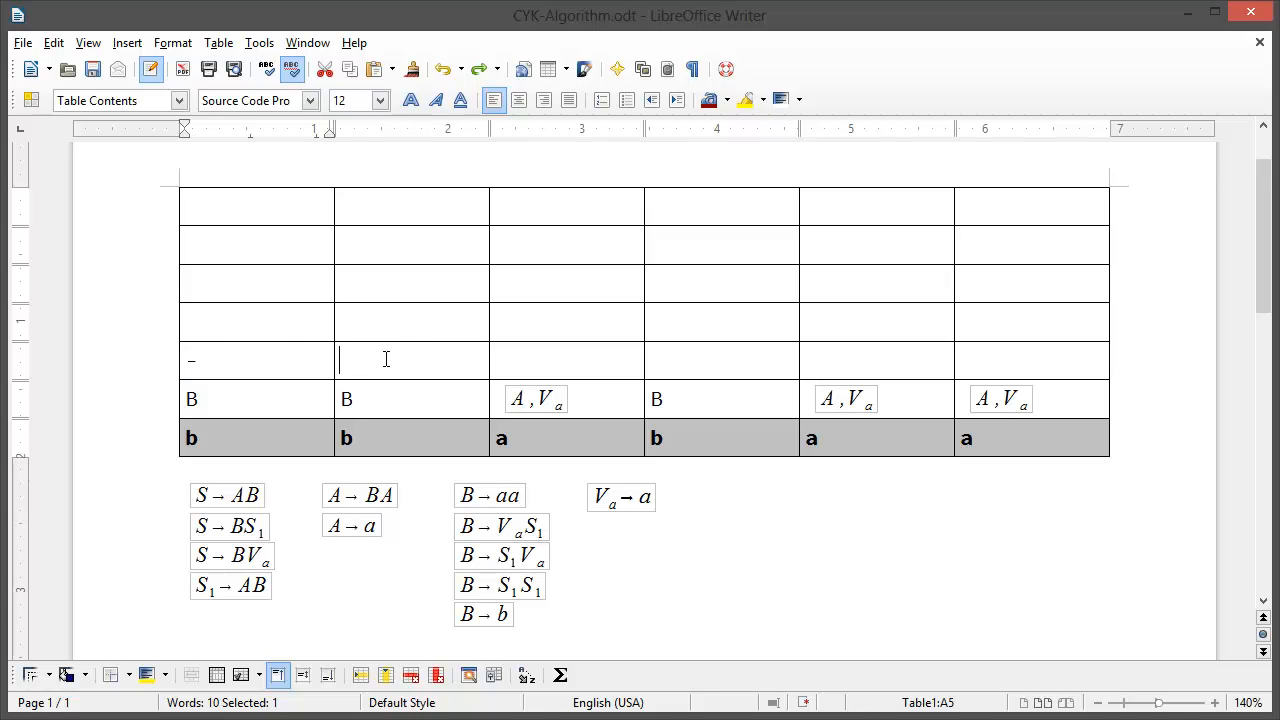
drag(384, 360, 458, 436)
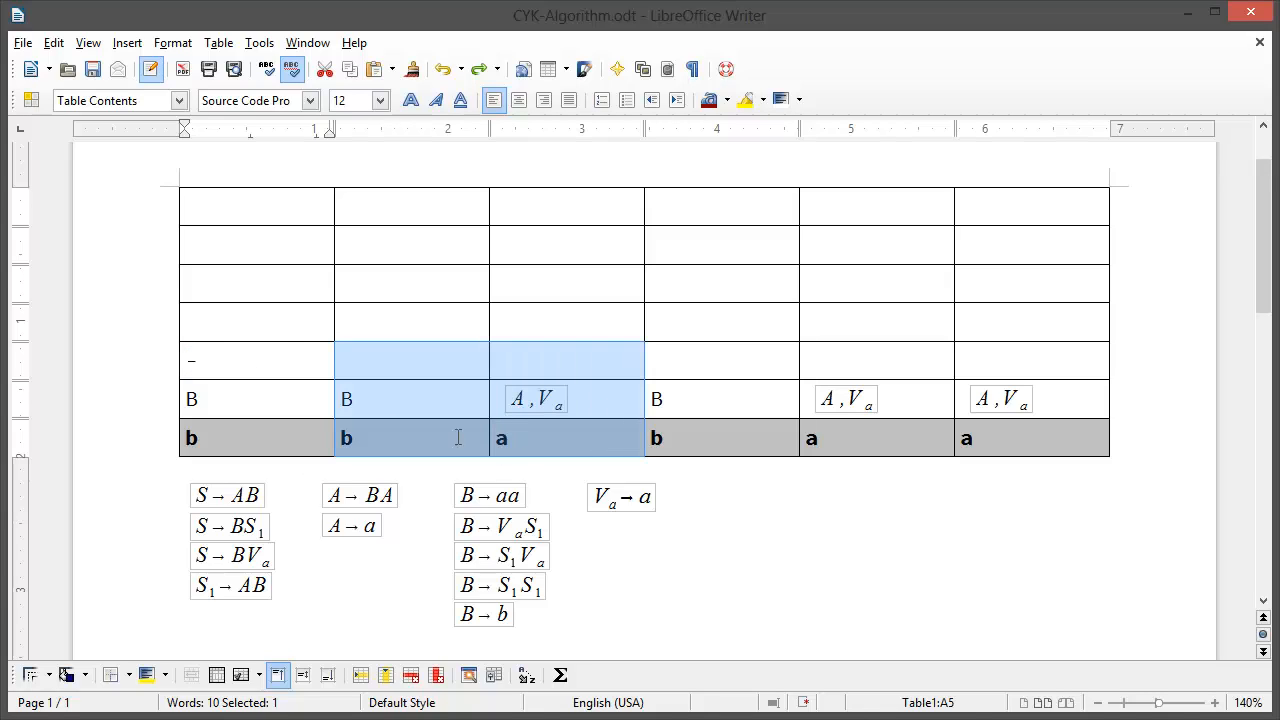
click(412, 398)
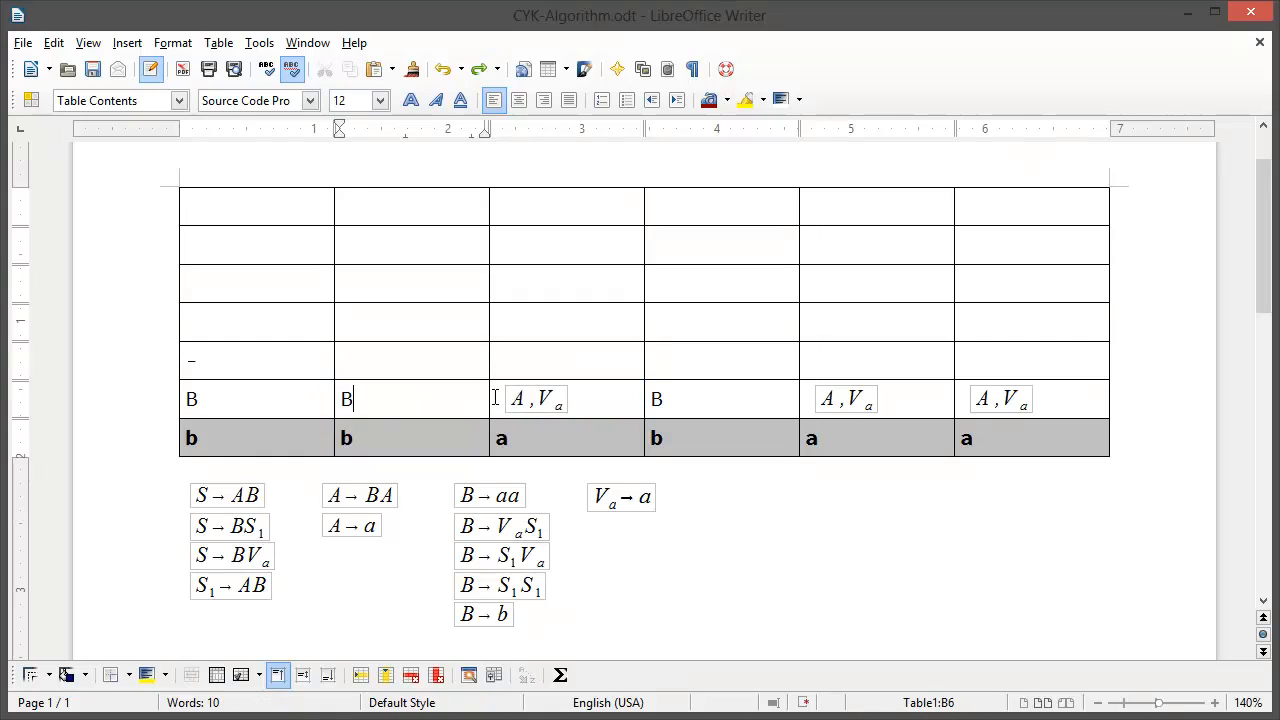
mouse_move(578, 414)
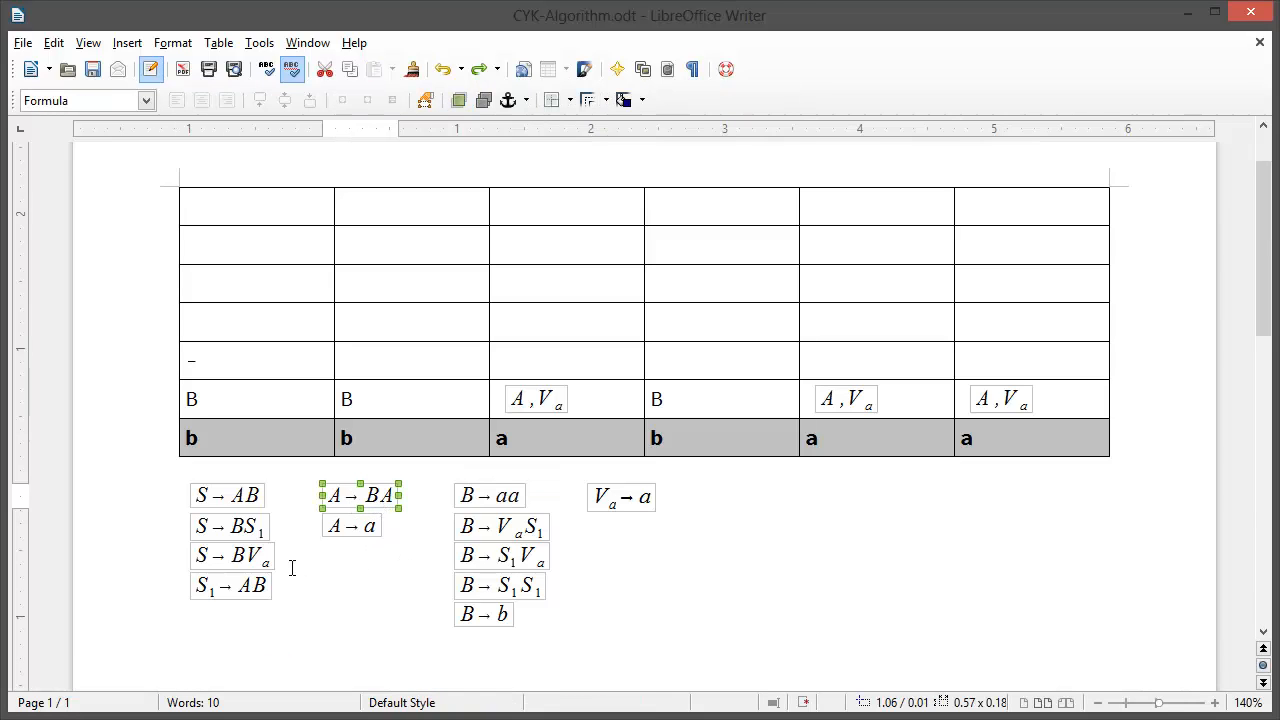
click(232, 556)
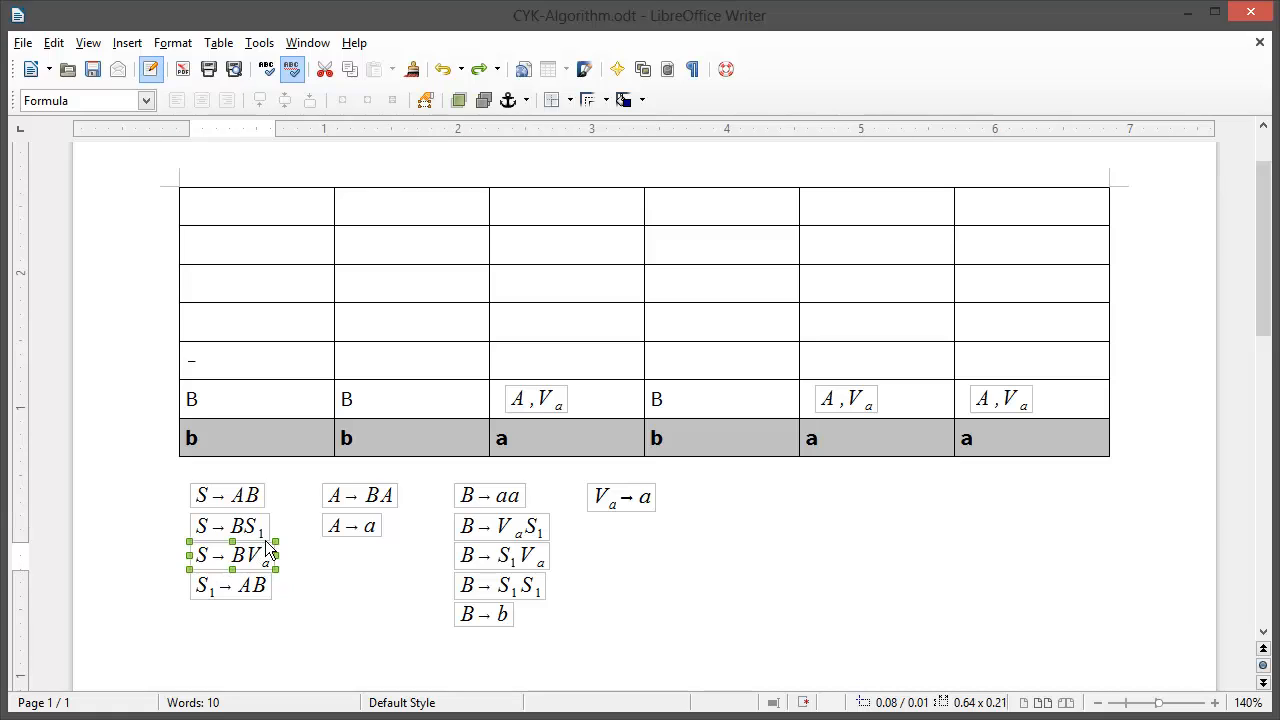
mouse_move(448, 432)
text(A, S)
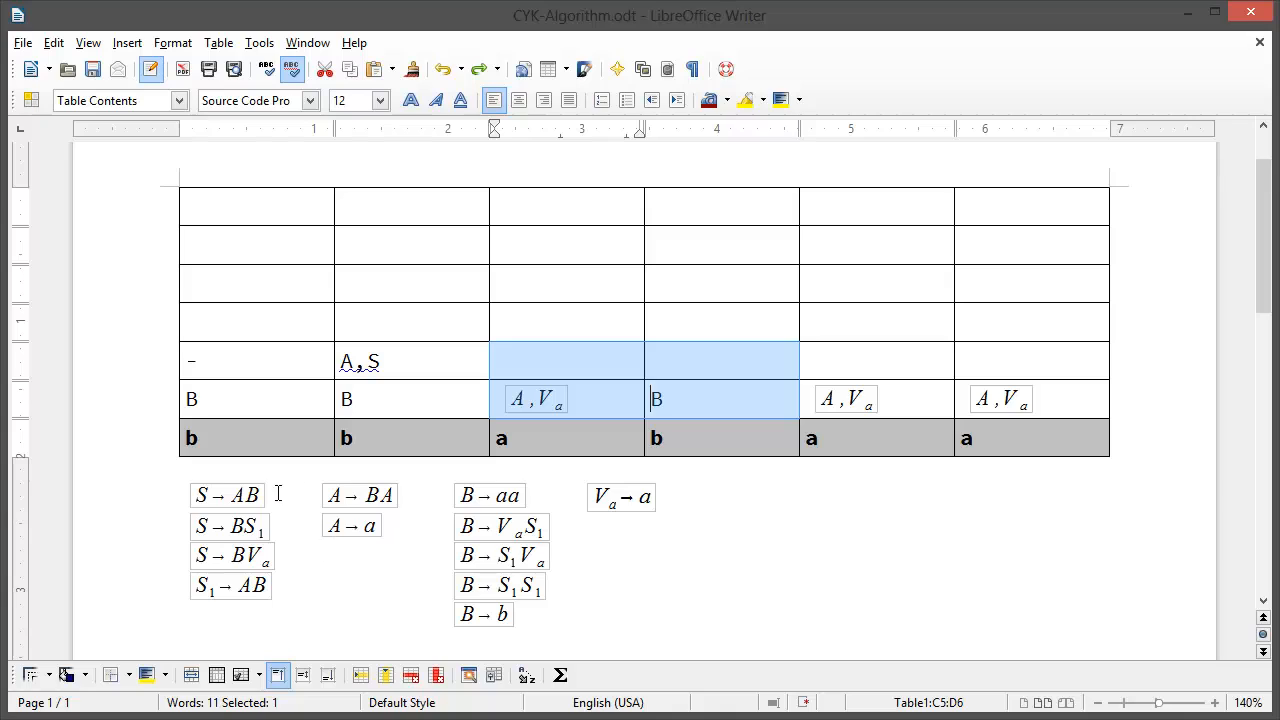
mouse_move(248, 598)
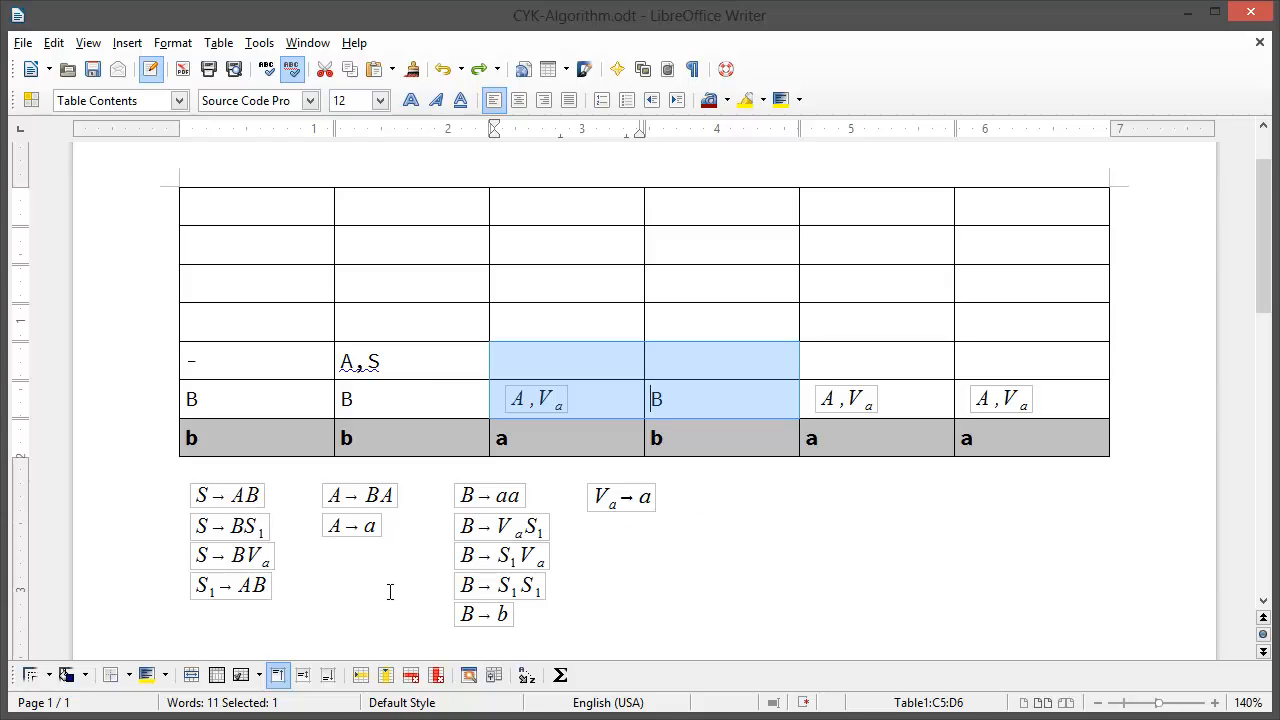
mouse_move(490, 562)
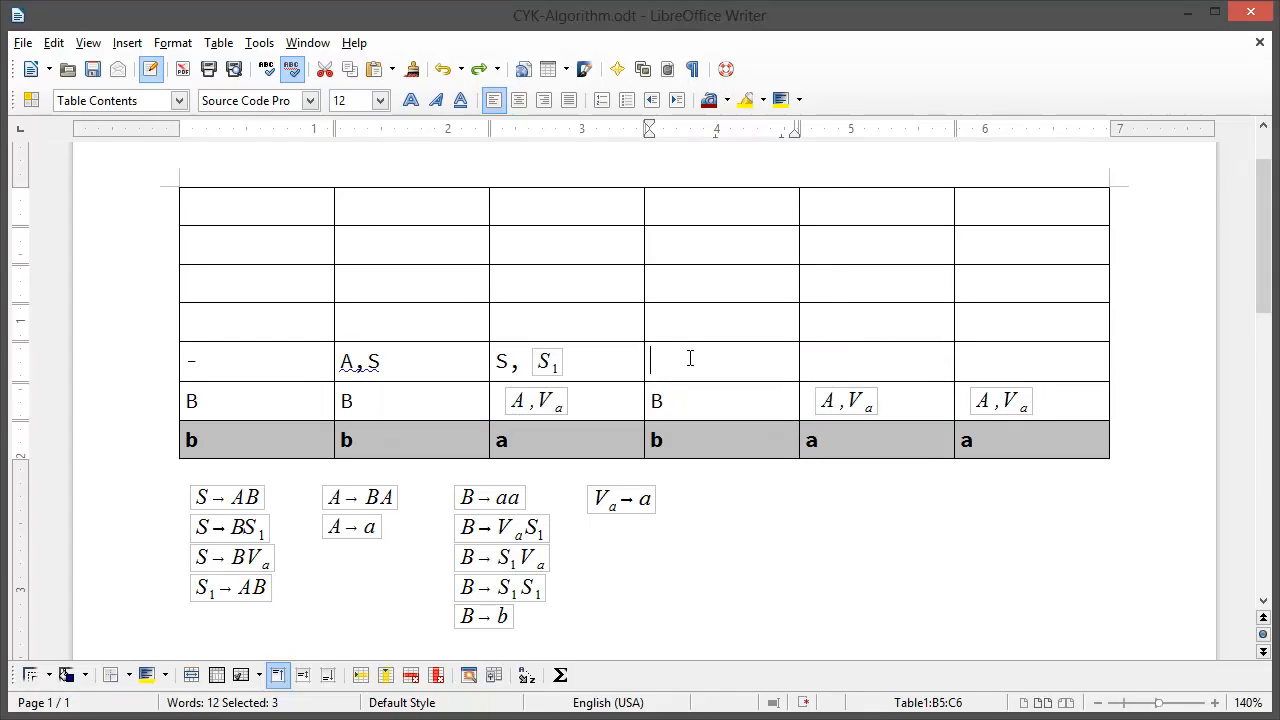
- Enter A, S in the second row's fourth cell and move to its fifth cell for the dash
text(A, S)
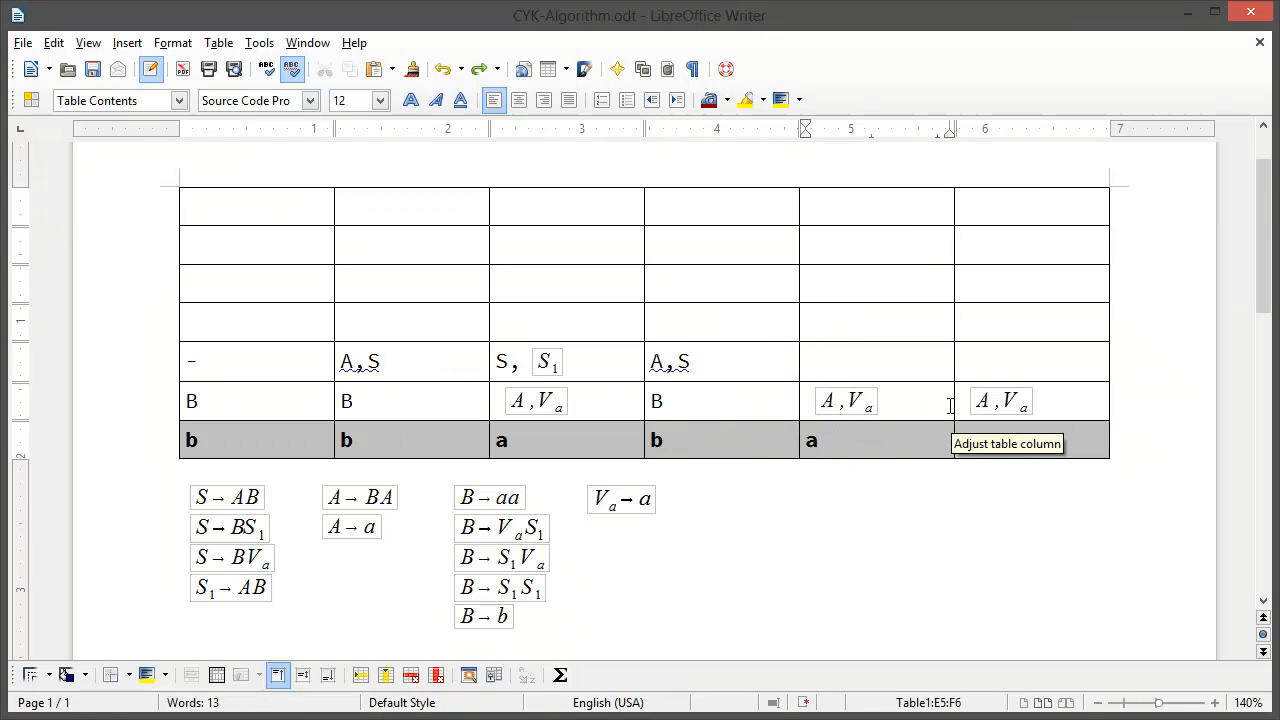
click(850, 360)
text(–)
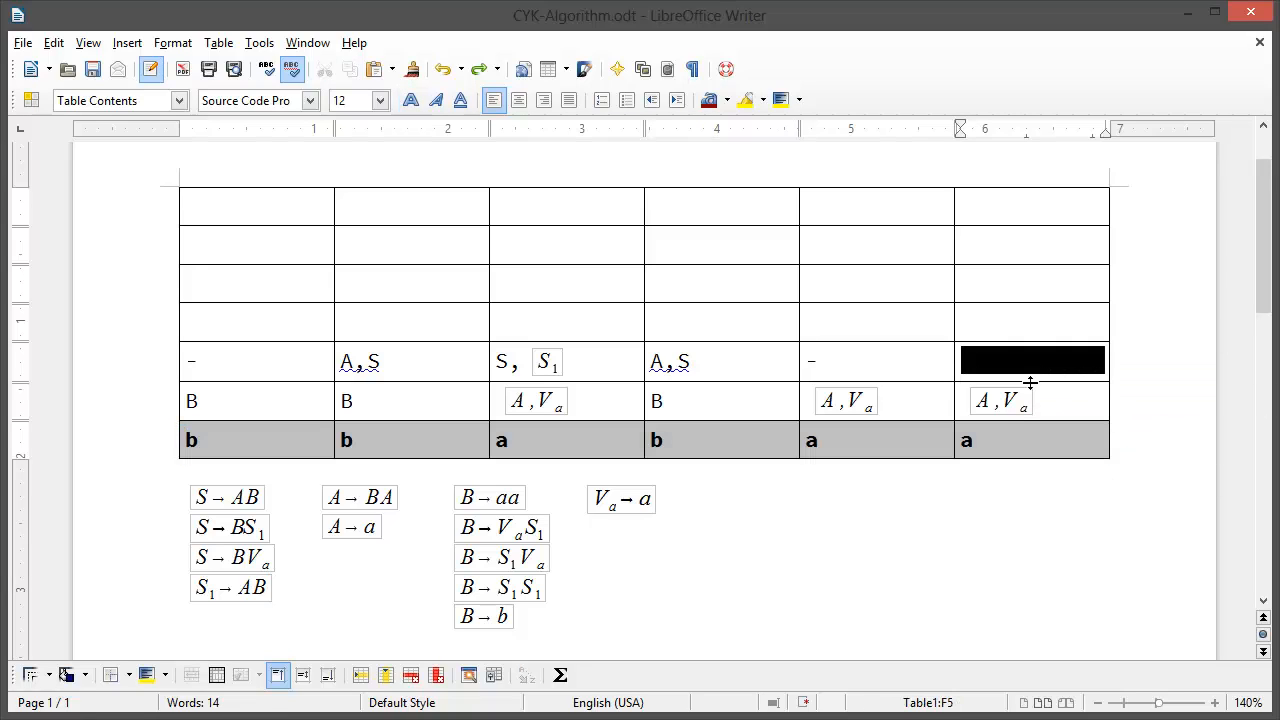
mouse_move(1030, 384)
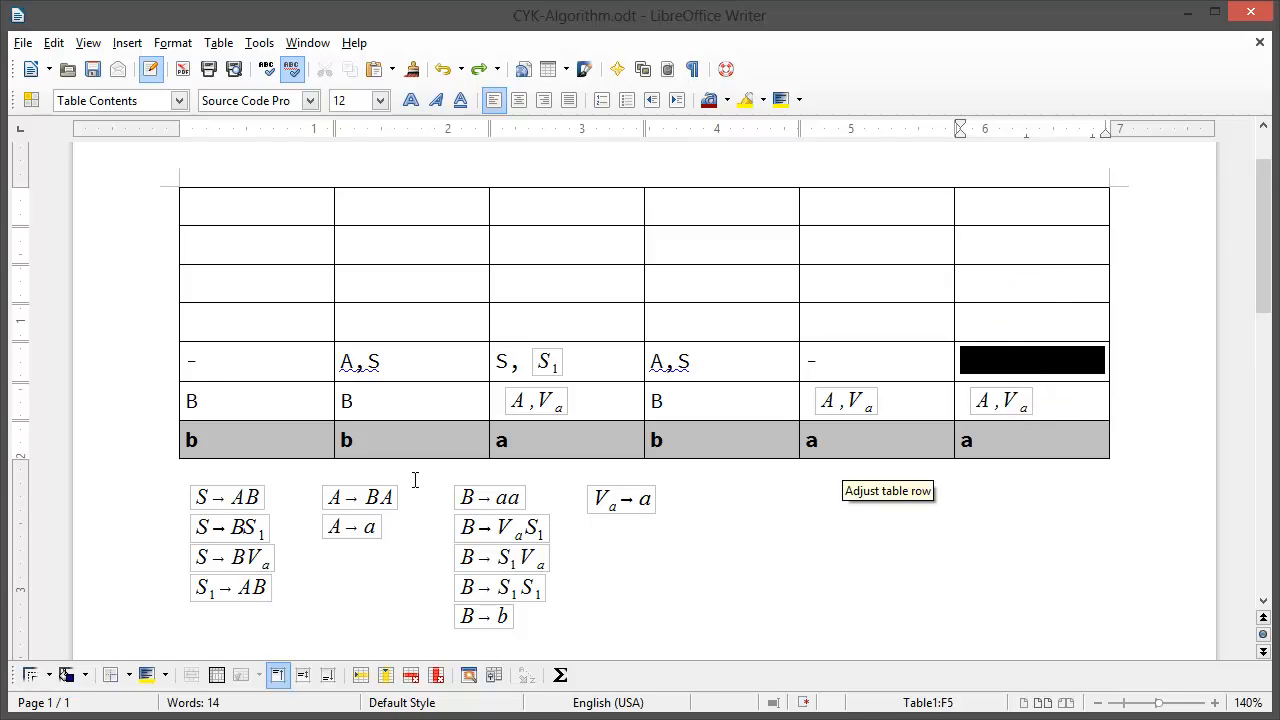
click(230, 320)
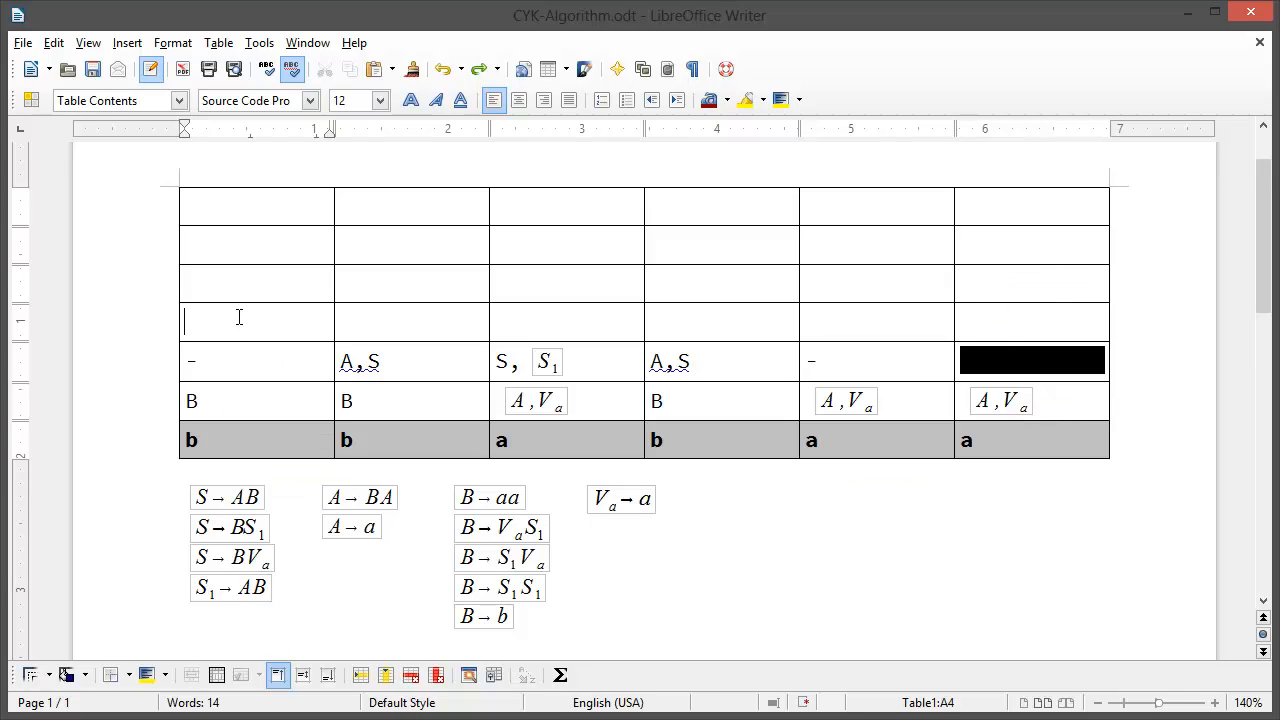
mouse_move(224, 438)
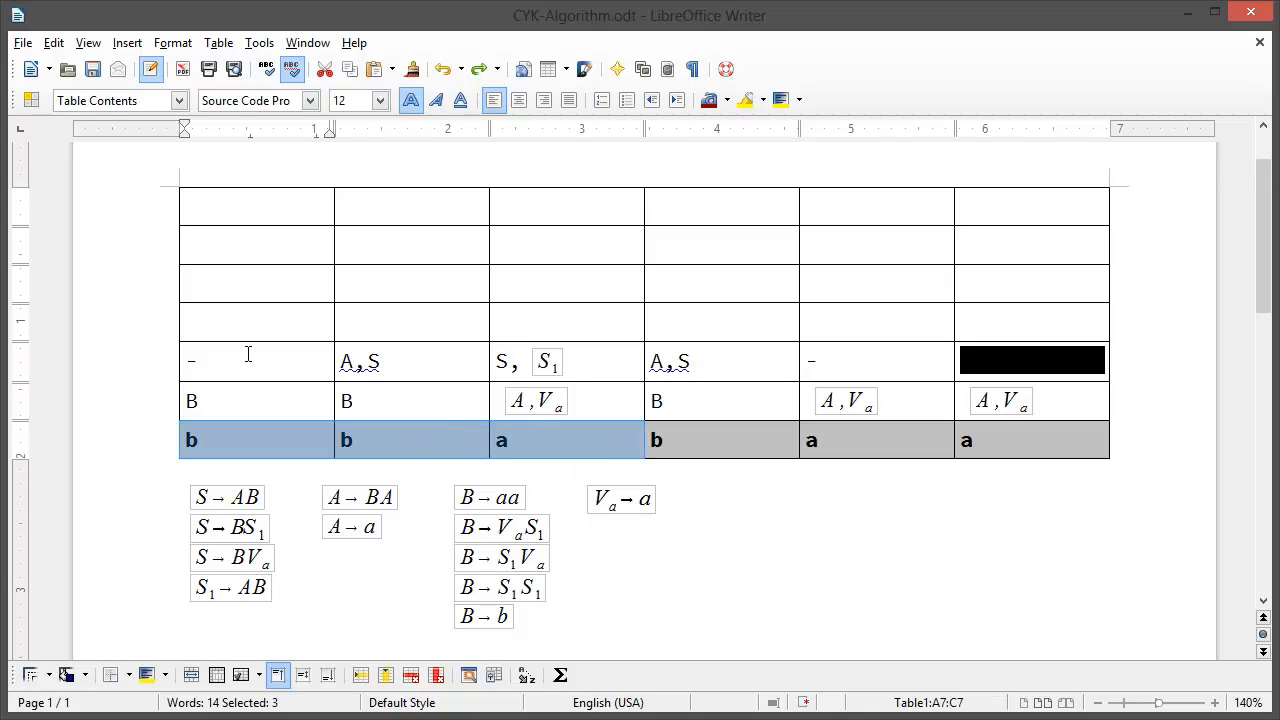
click(196, 360)
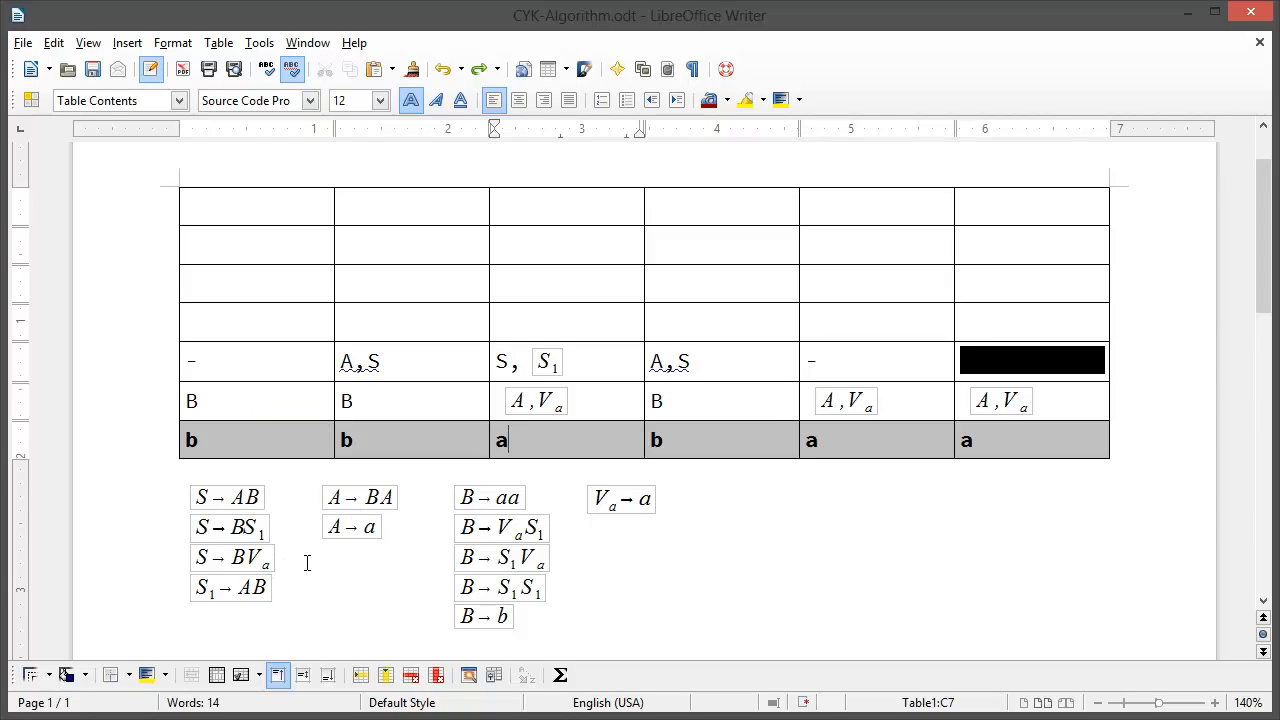
mouse_move(700, 536)
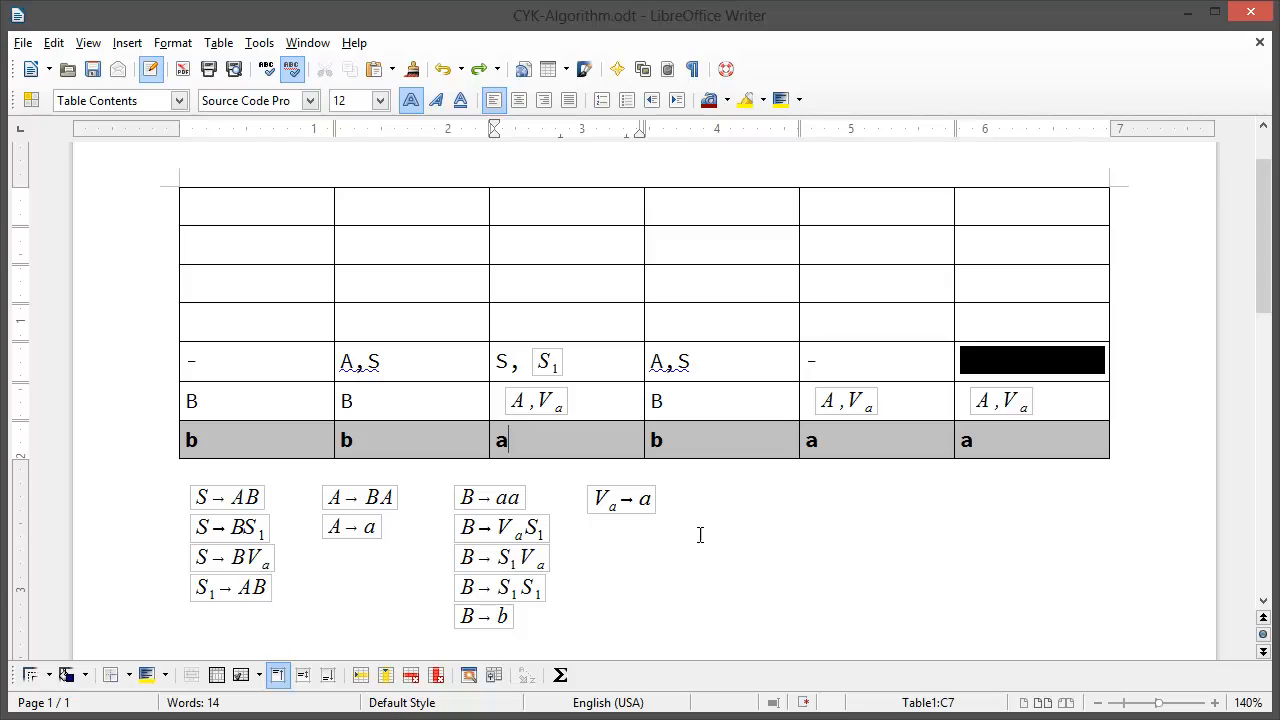
- Enter A as the row's first entry and B as its third entry
text(A)
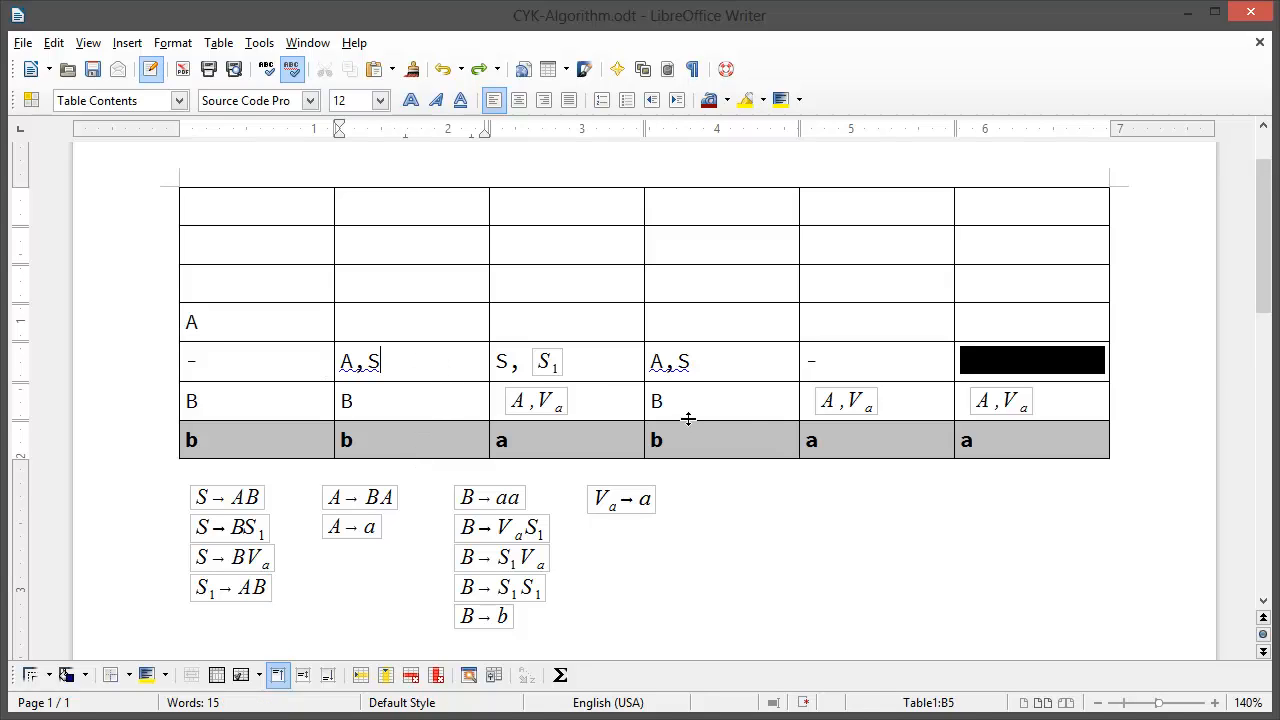
mouse_move(252, 508)
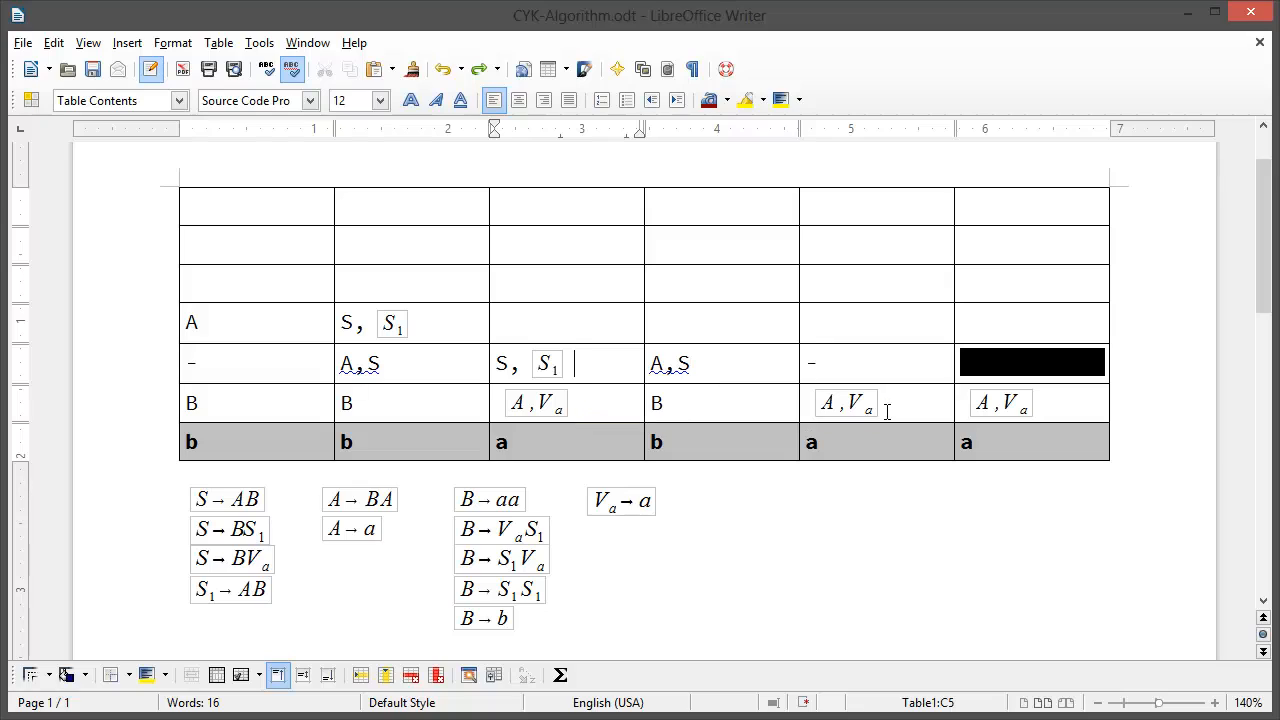
mouse_move(648, 504)
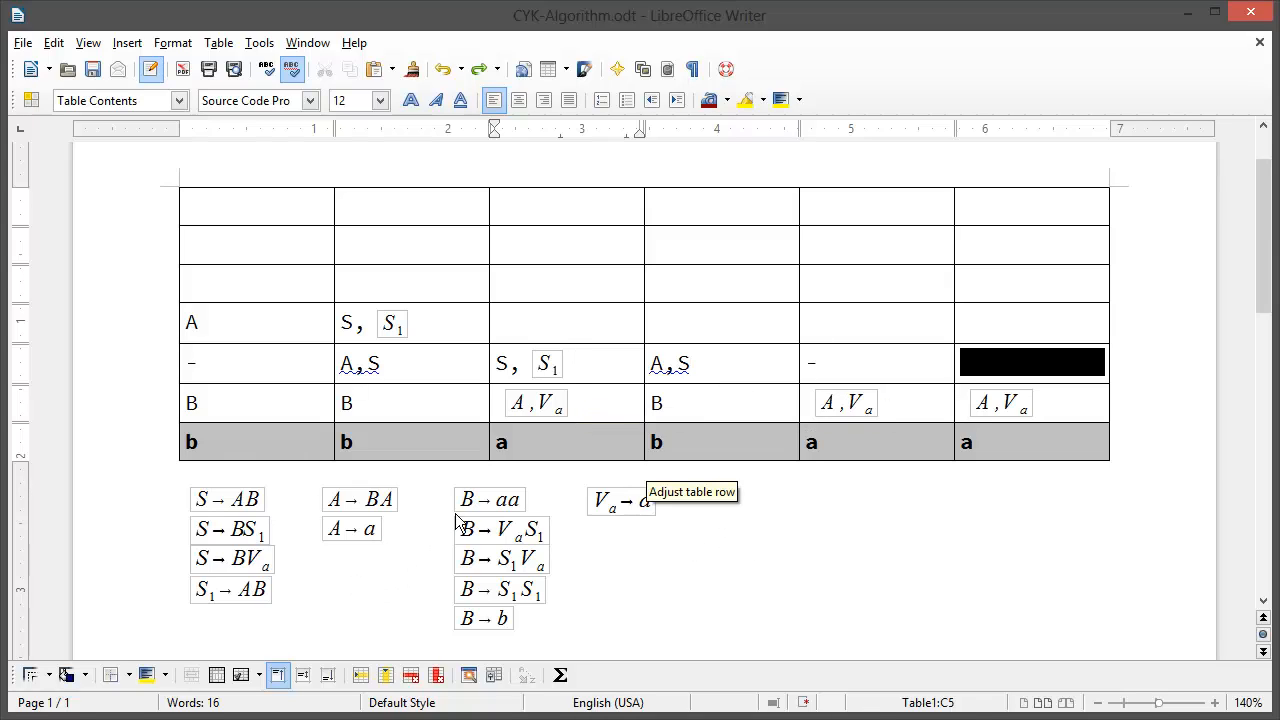
mouse_move(616, 558)
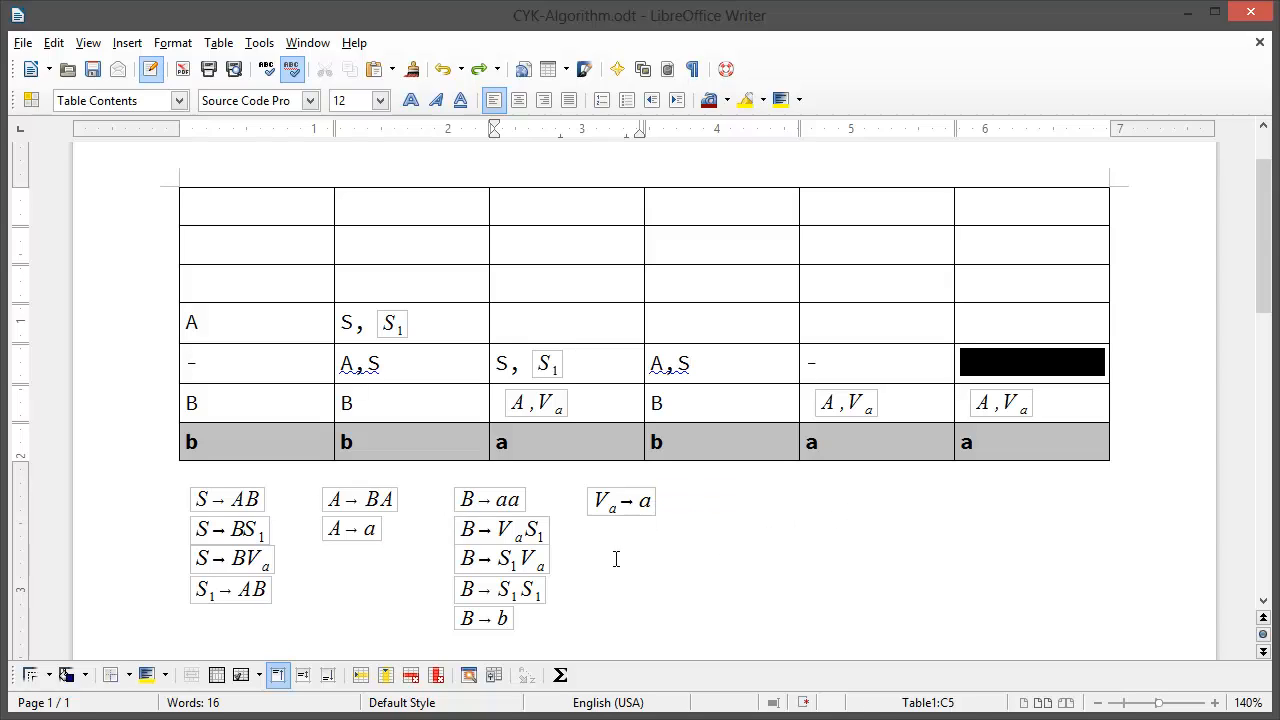
mouse_move(518, 580)
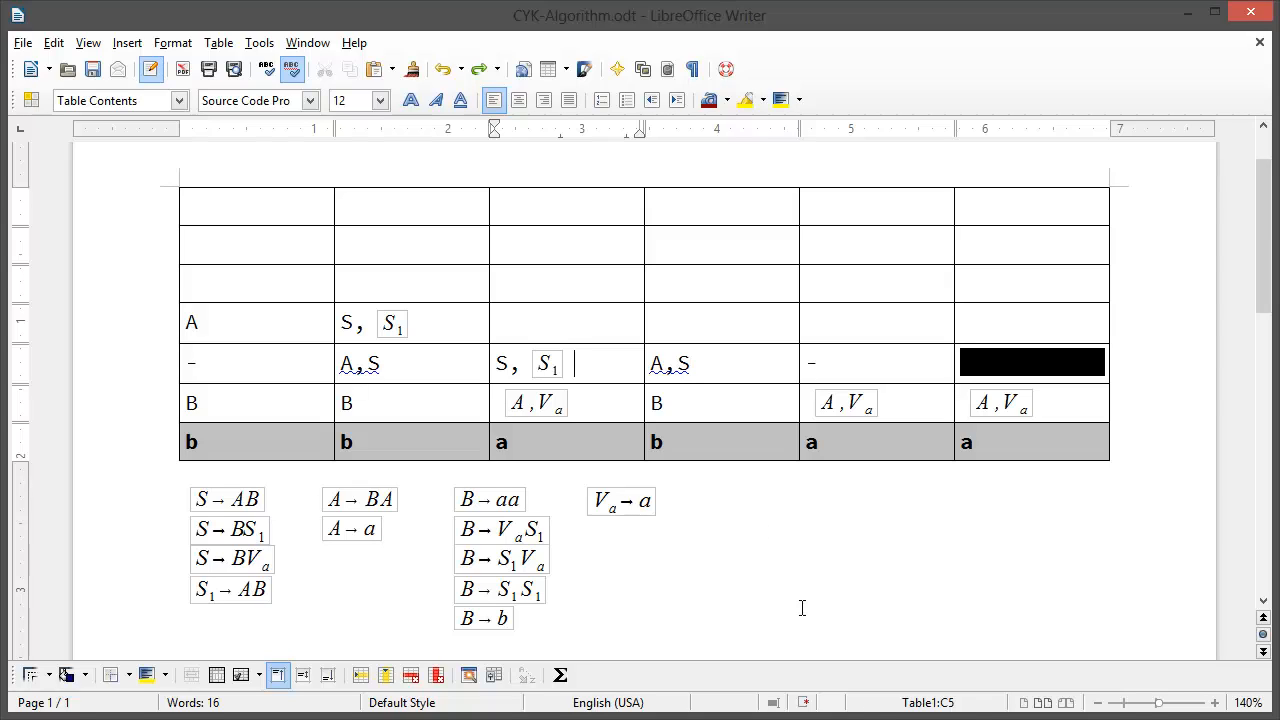
text(B)
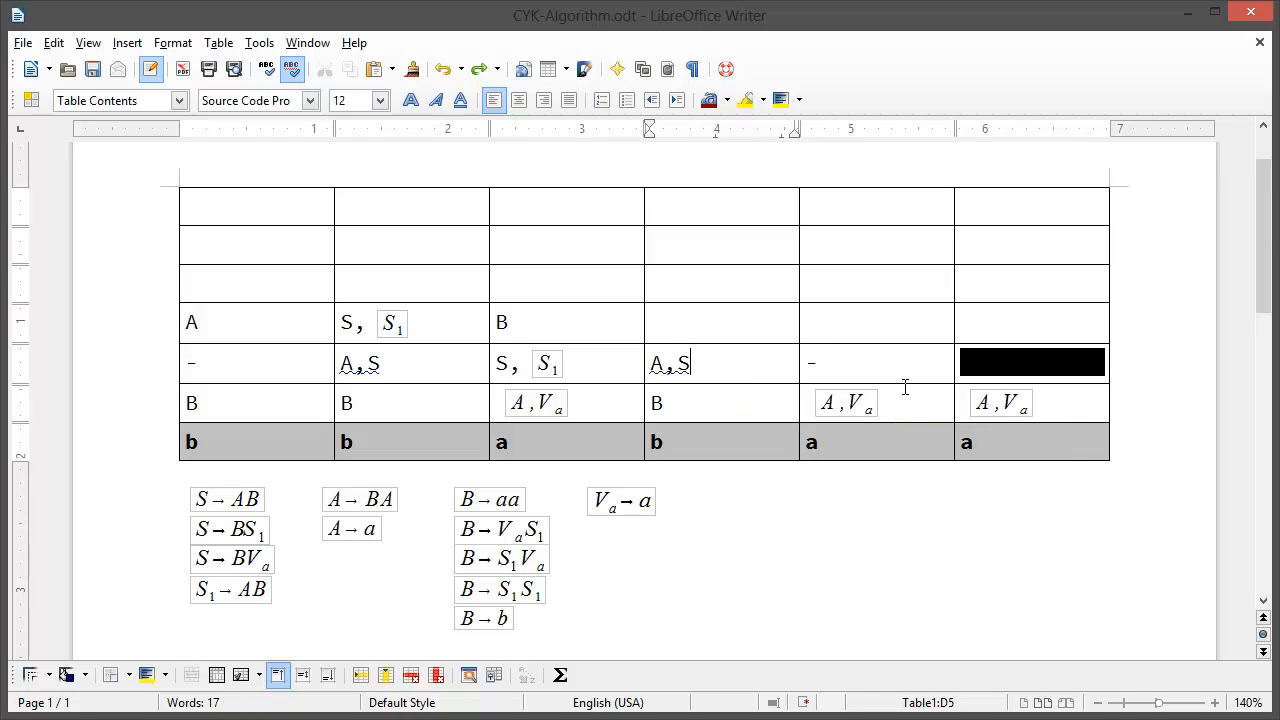
mouse_move(1008, 418)
text(–)
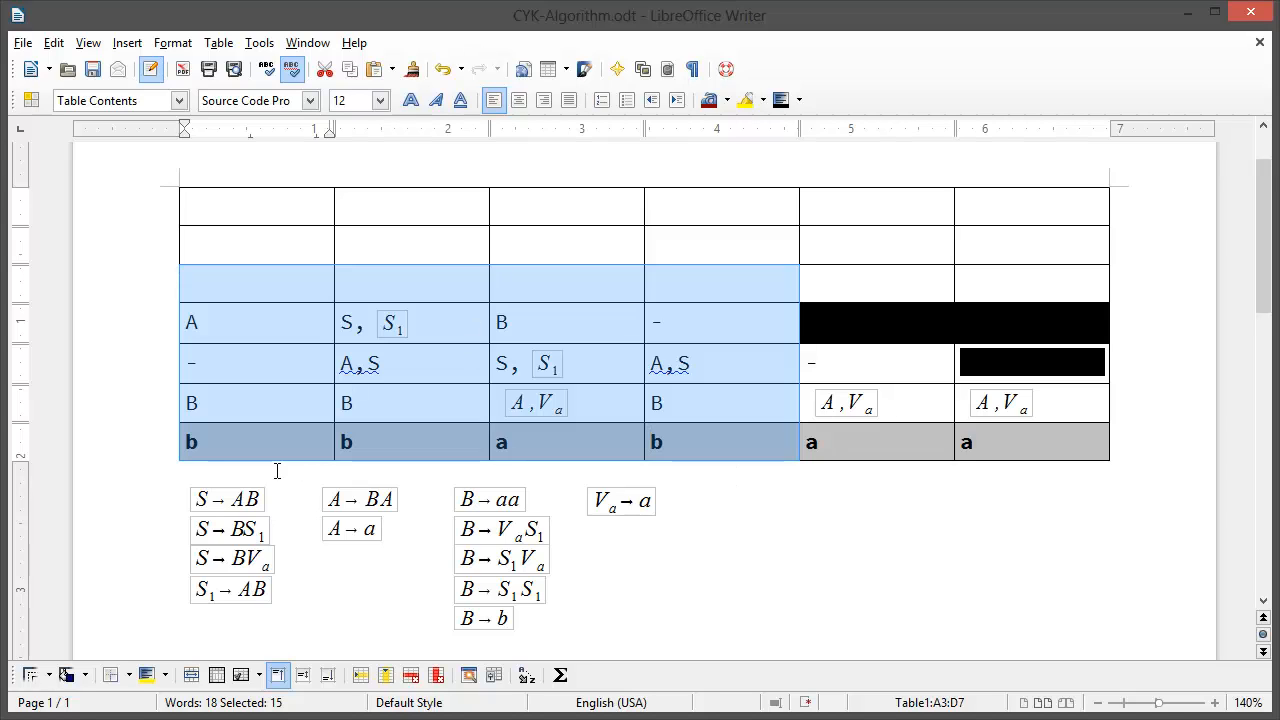
- Move to the first cell of the third row to enter S, S₁
click(288, 318)
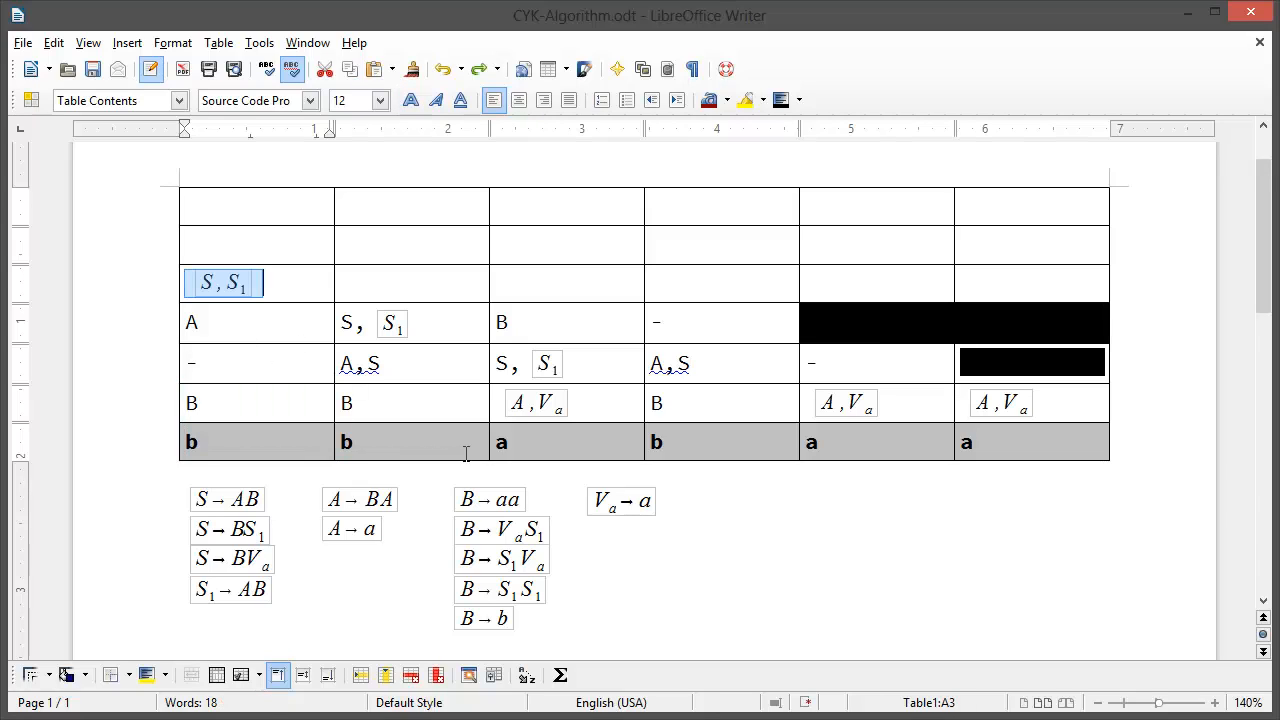
mouse_move(504, 374)
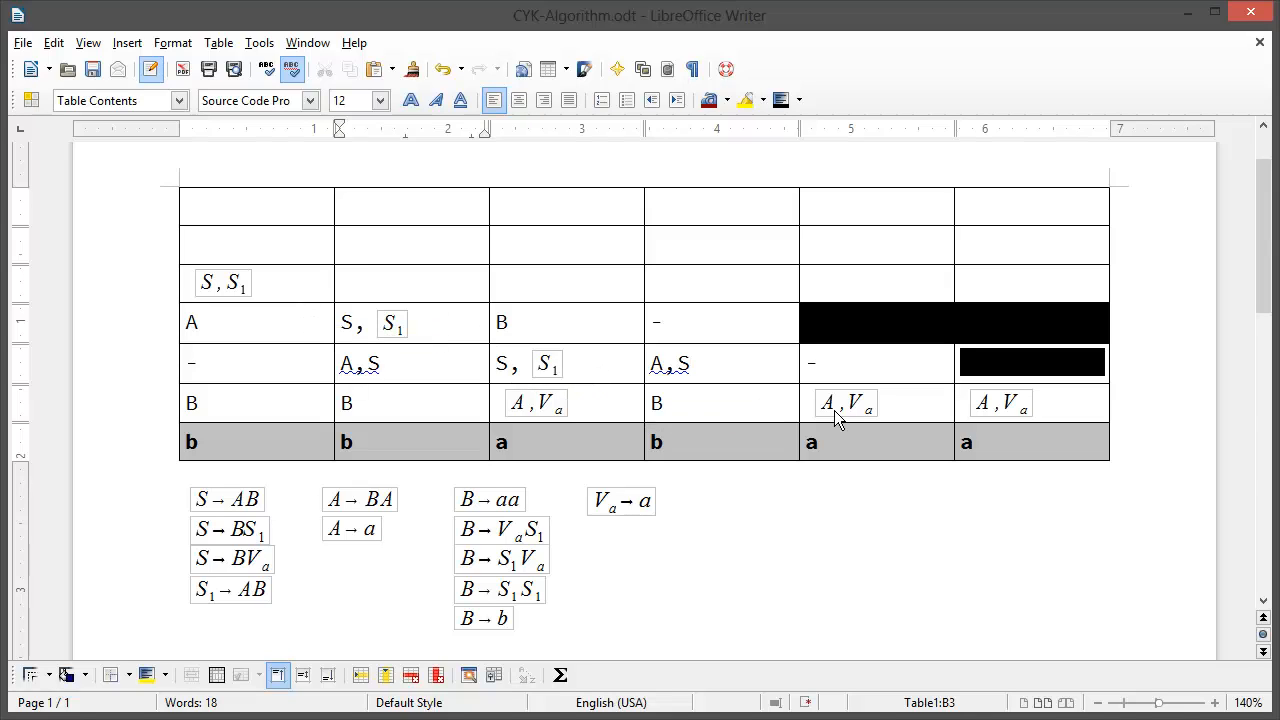
- Fill row three's next cells with B and A, S, then select the remaining cells for blacking out
click(410, 282)
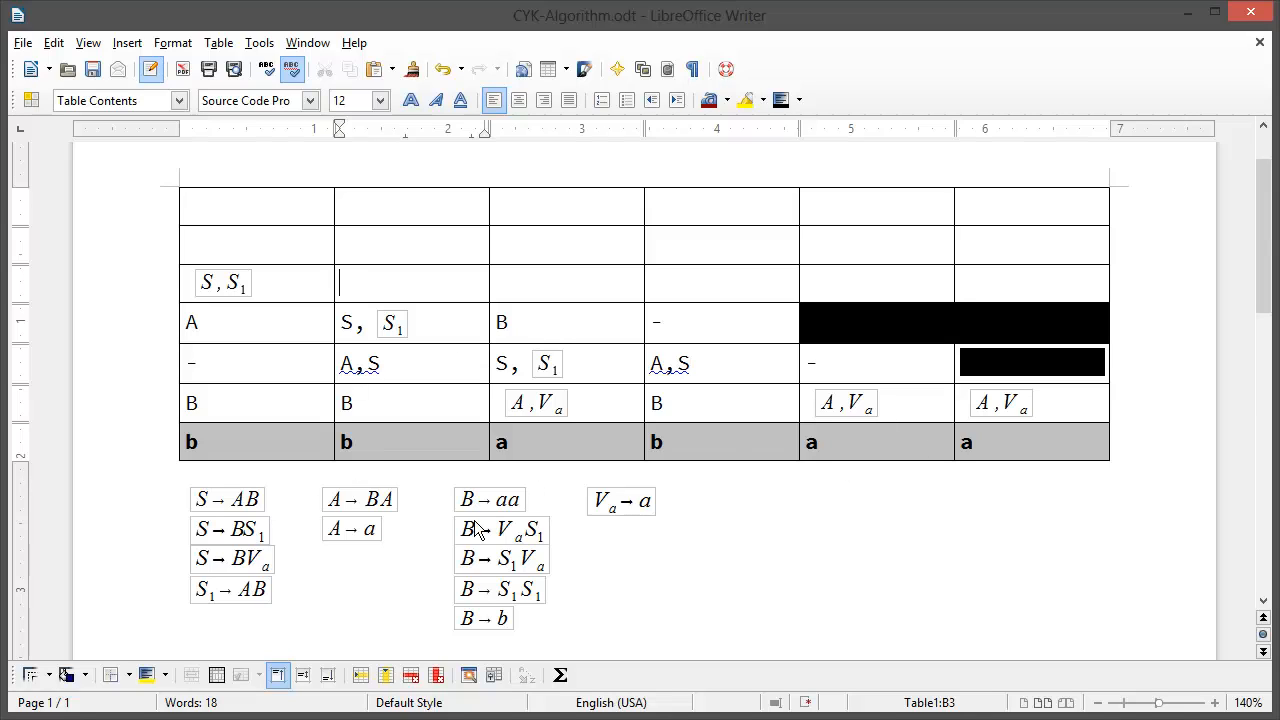
click(422, 358)
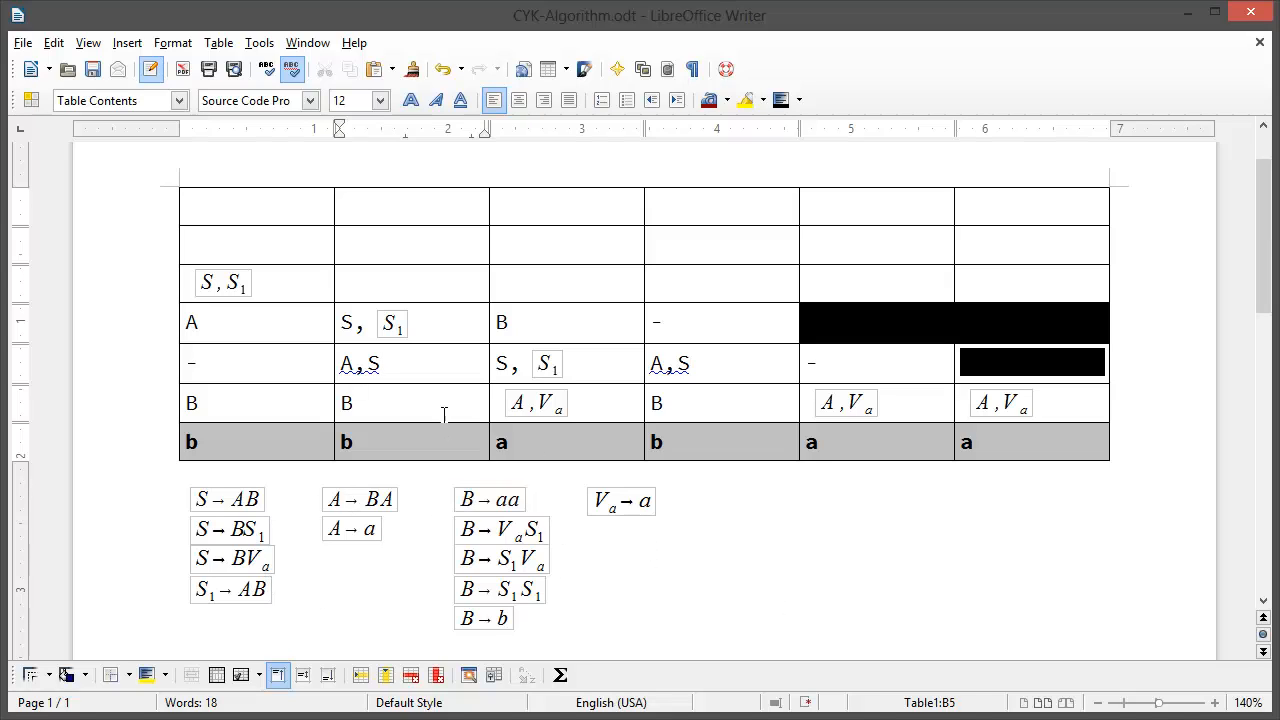
click(500, 322)
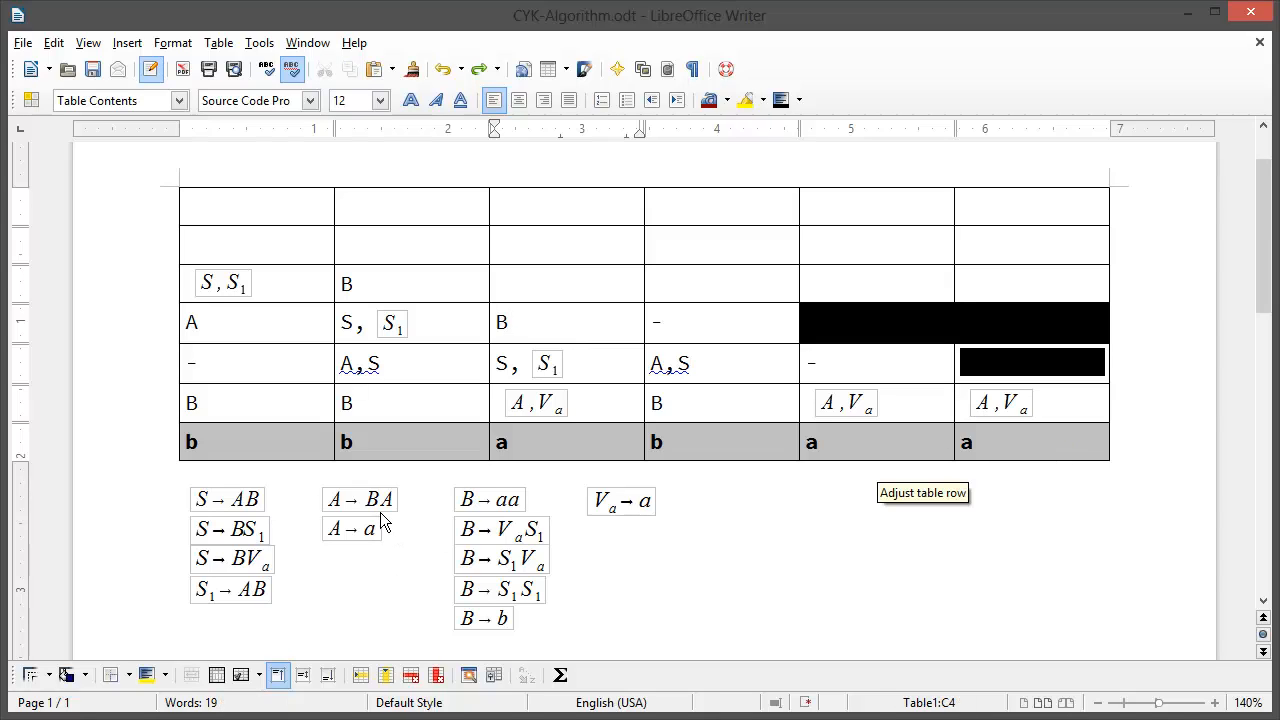
mouse_move(818, 370)
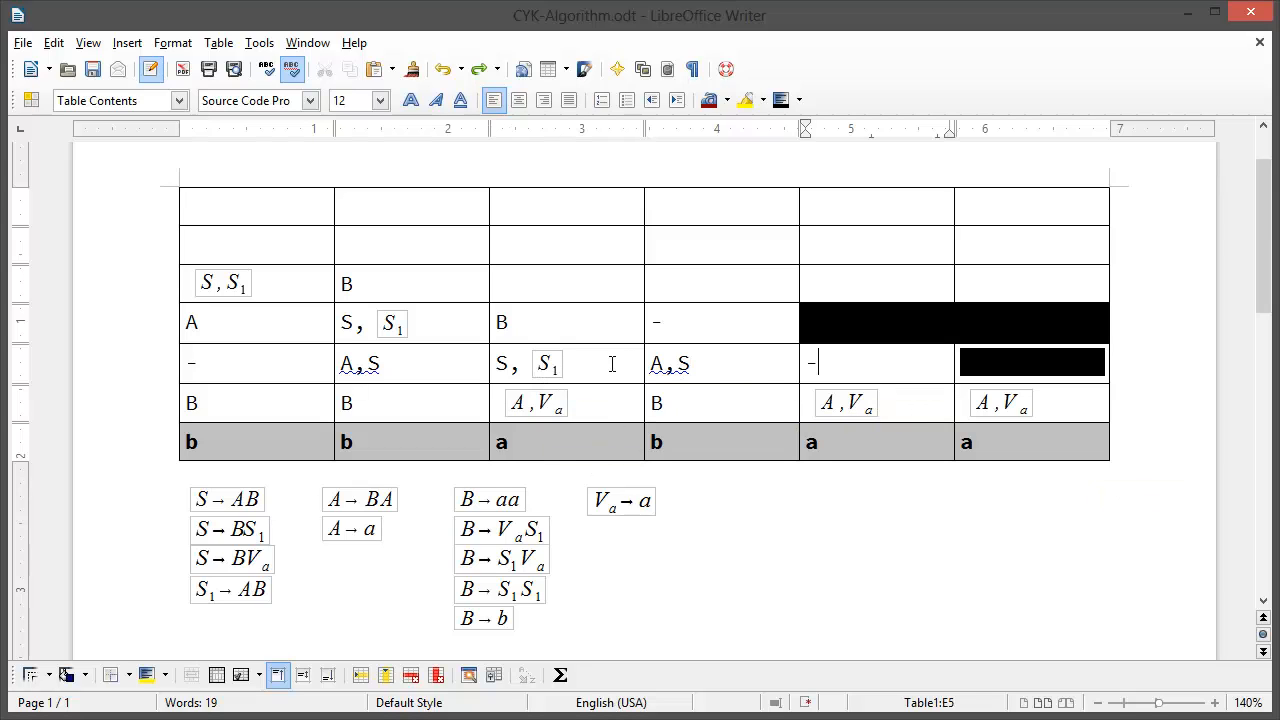
click(536, 402)
text(A, S)
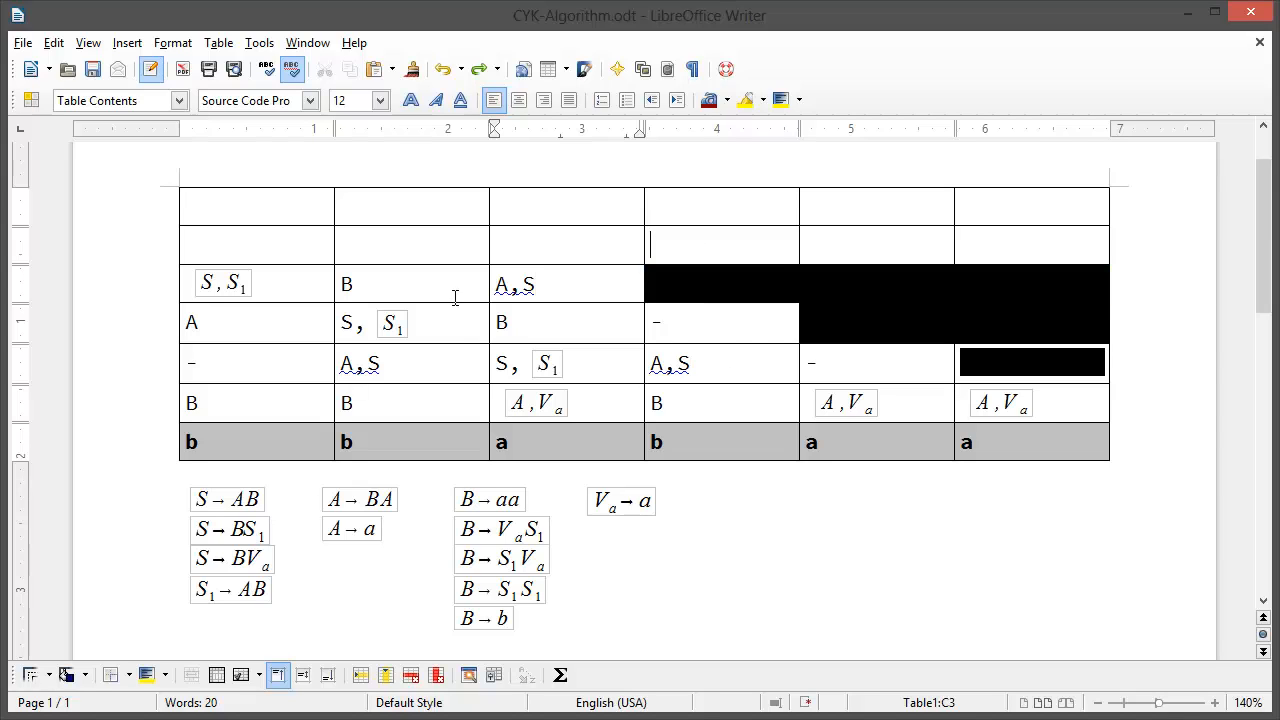
- Revisit the S, S₁ cell, then move to the second row's first cell for B
click(412, 244)
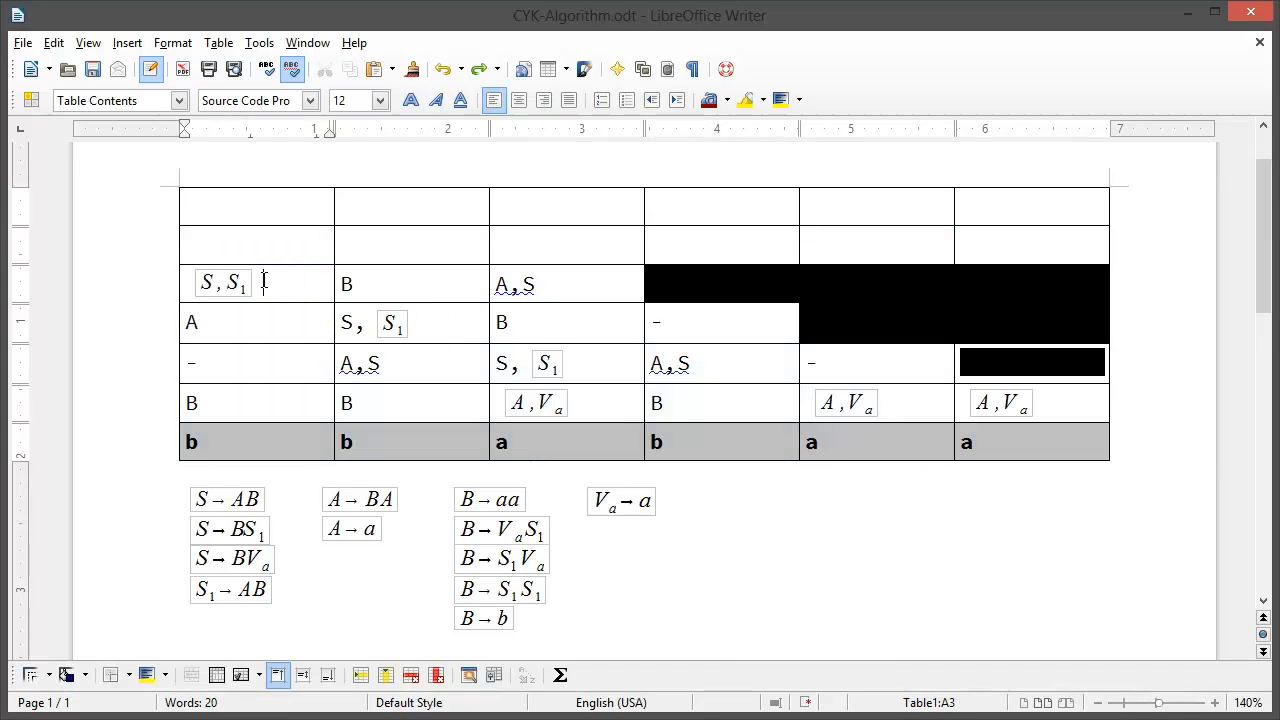
mouse_move(212, 292)
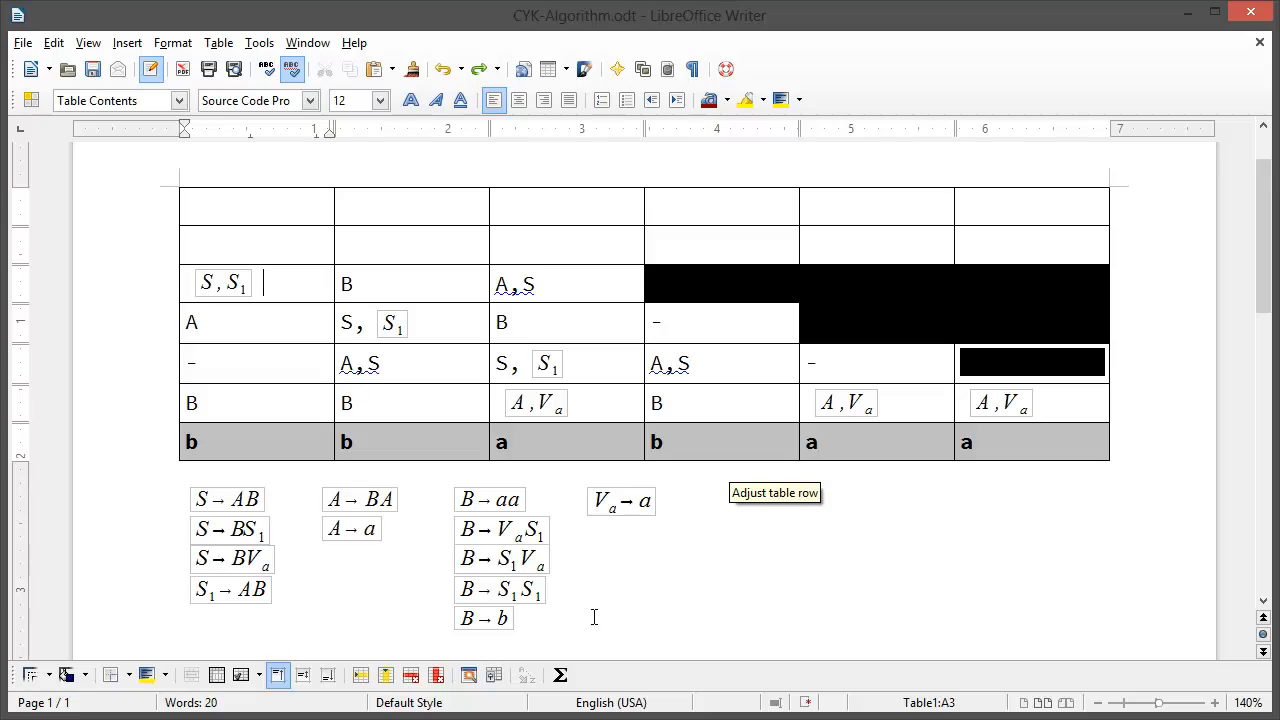
mouse_move(808, 392)
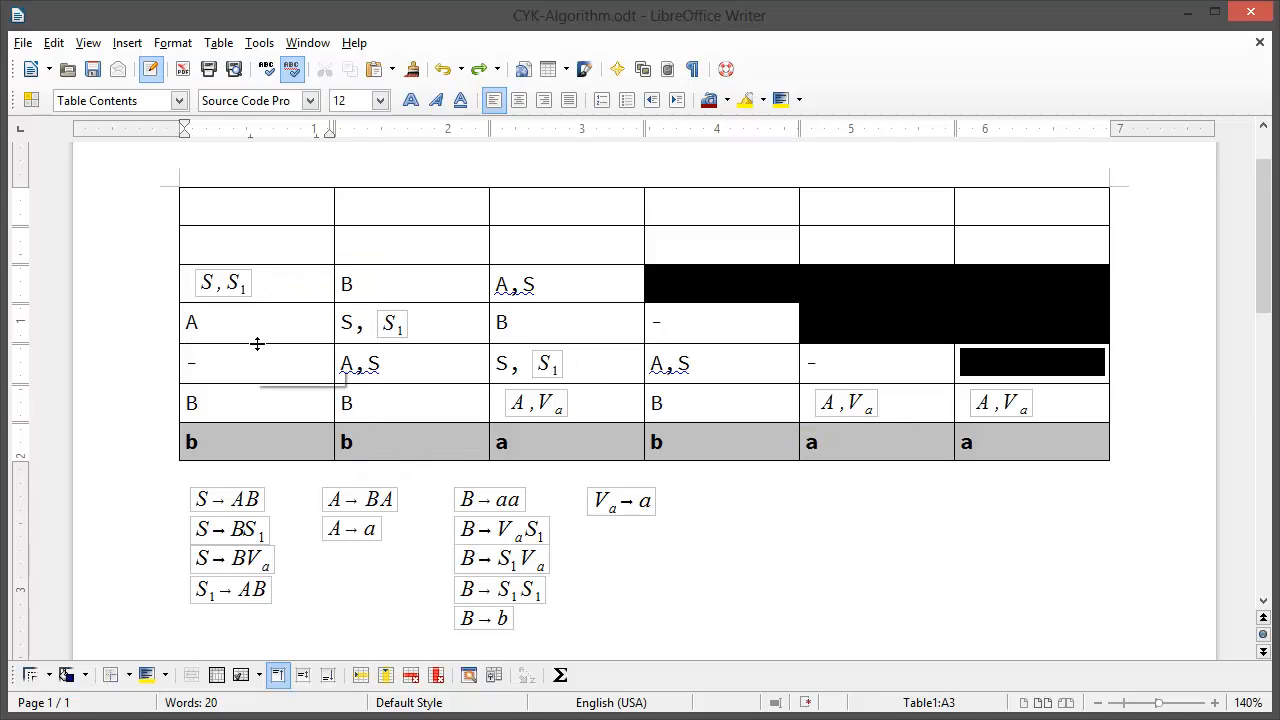
click(340, 322)
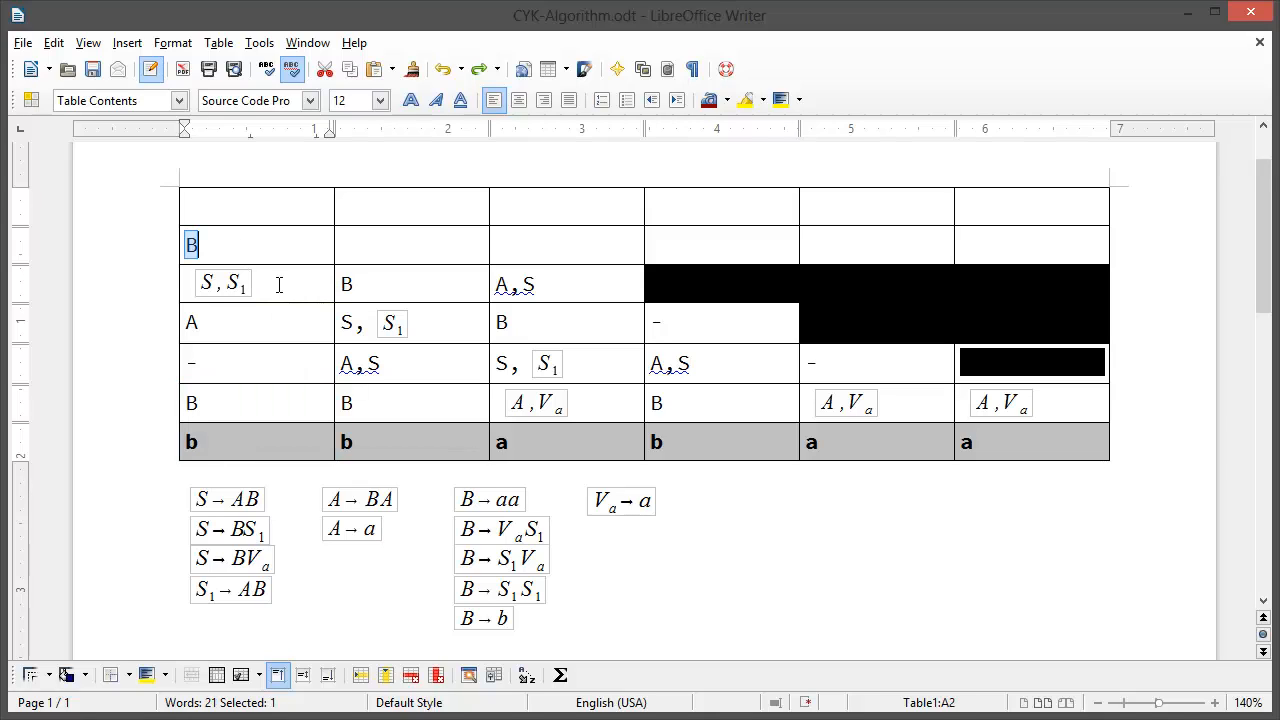
mouse_move(636, 438)
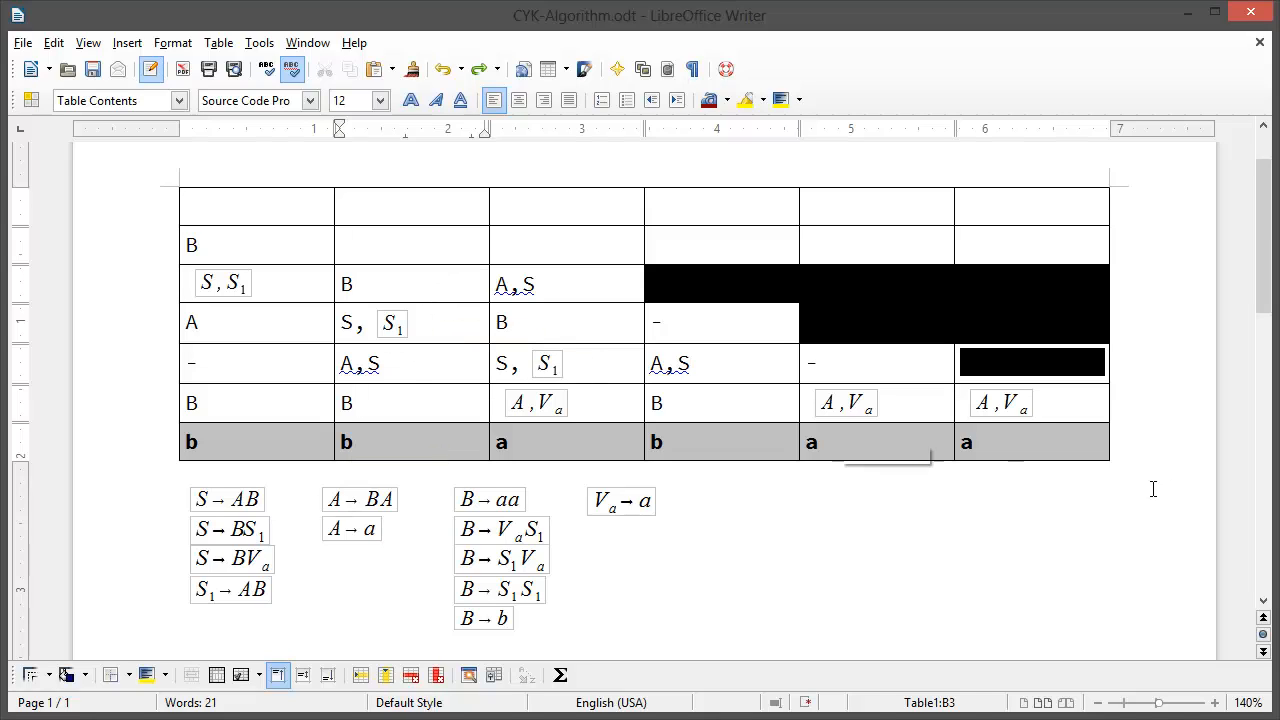
mouse_move(196, 560)
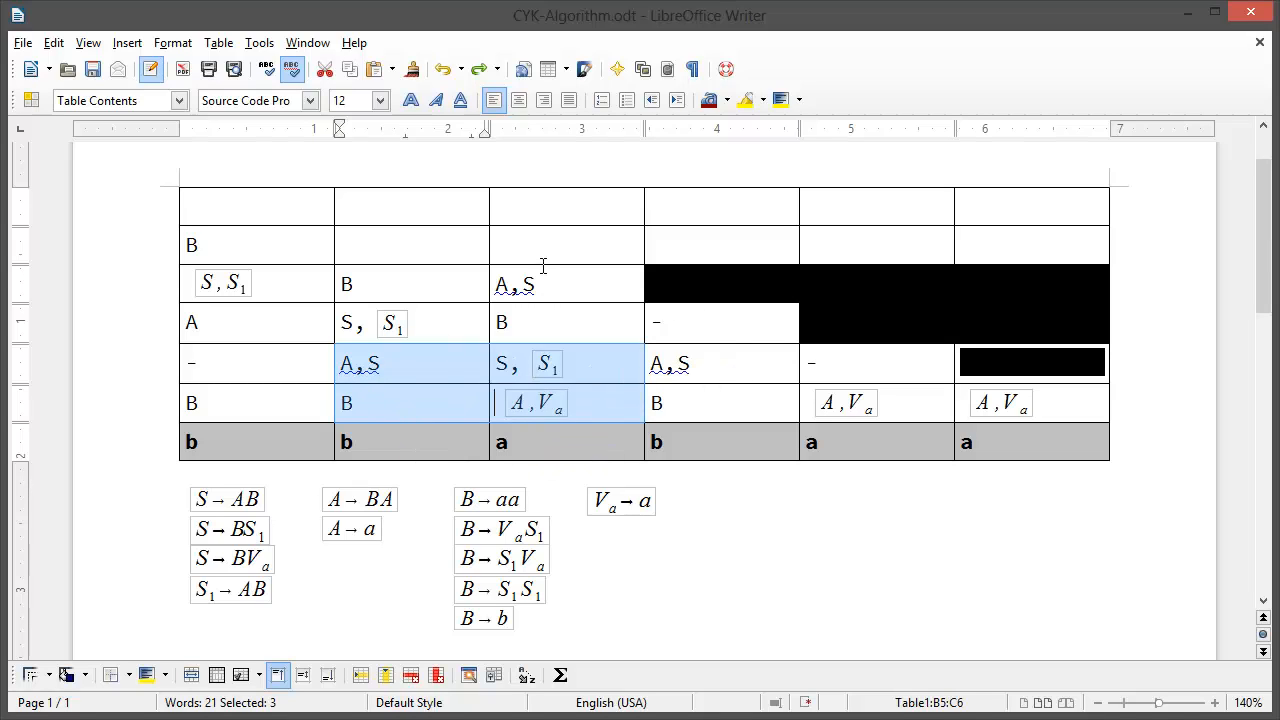
mouse_move(416, 552)
text(A)
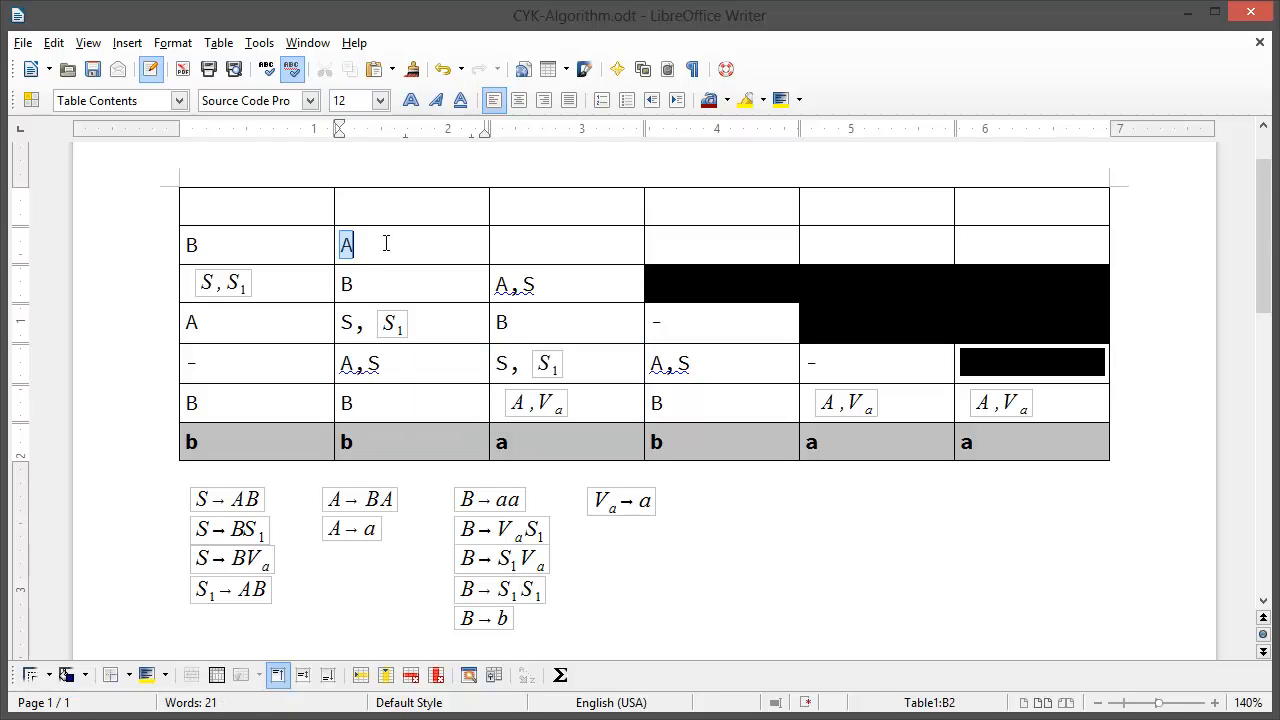
- Complete the second row's second cell as A, S
text(, S)
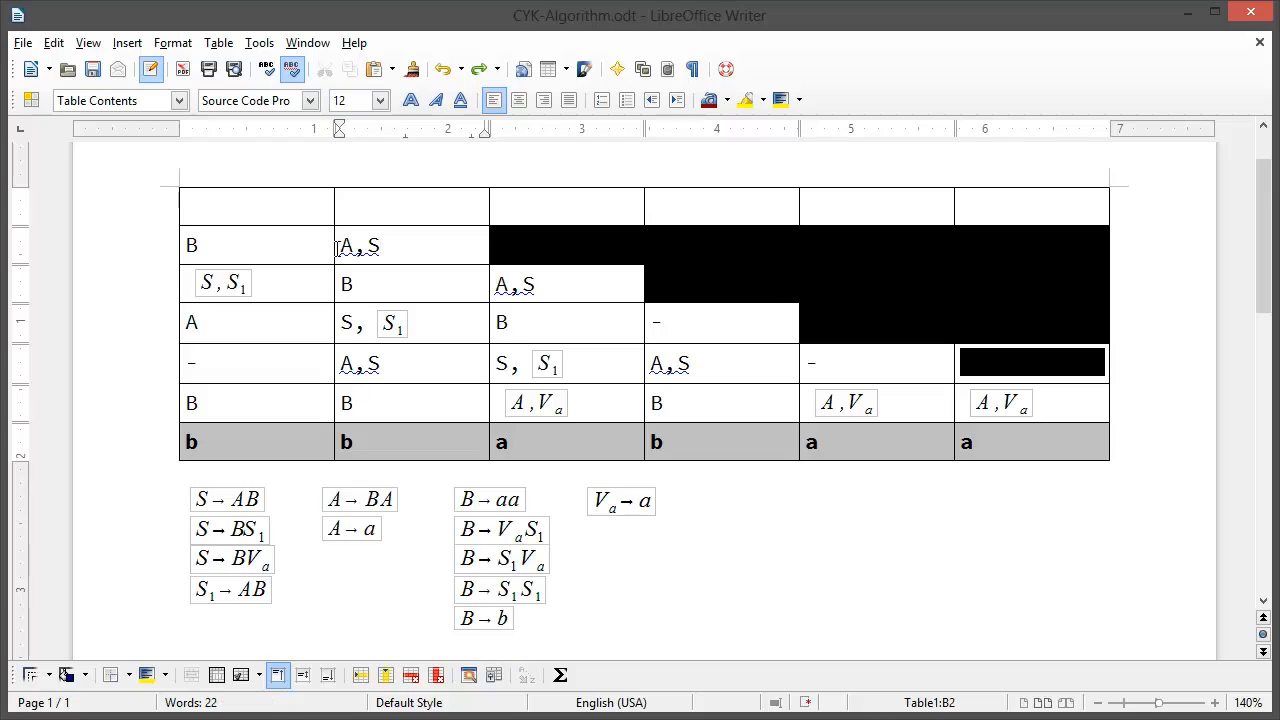
- Move to the table's apex cell to enter A, S
click(256, 206)
text(A,S)
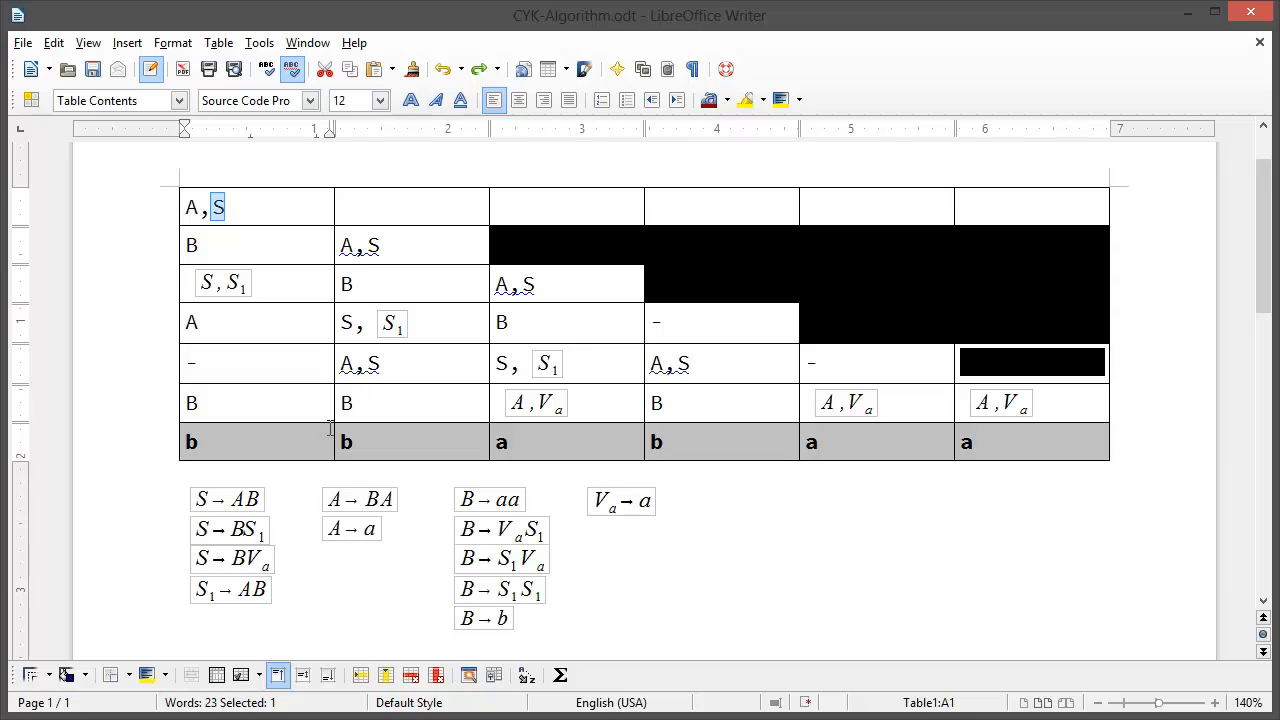
mouse_move(330, 428)
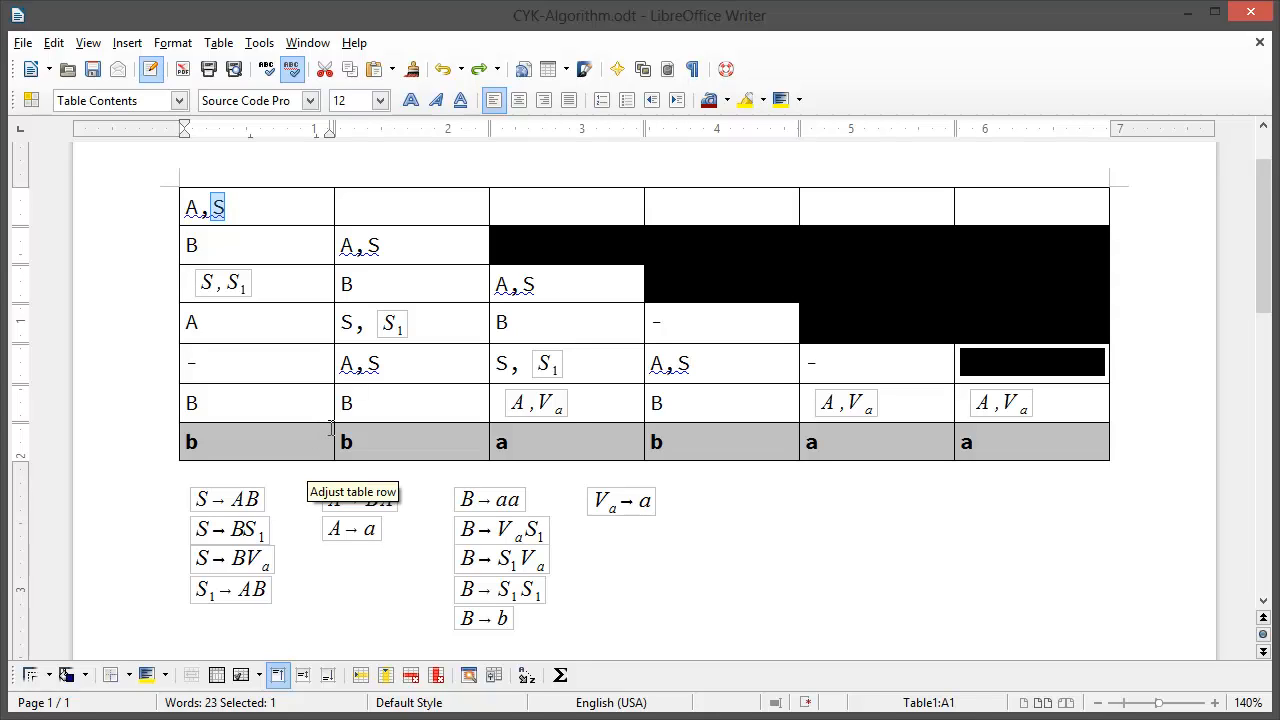